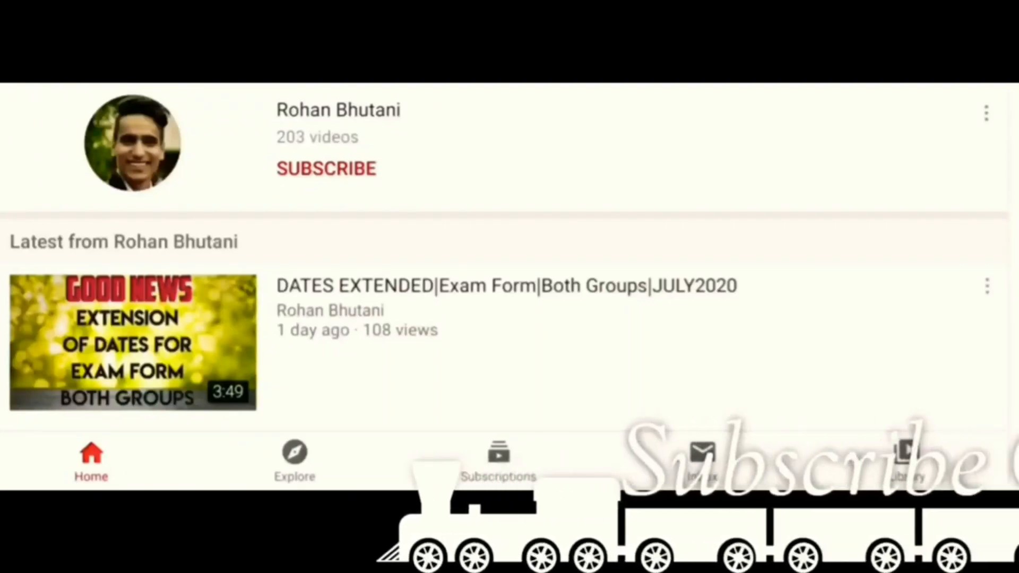
- Subscribe to the YouTube channel and turn on its bell notifications
left_click(326, 168)
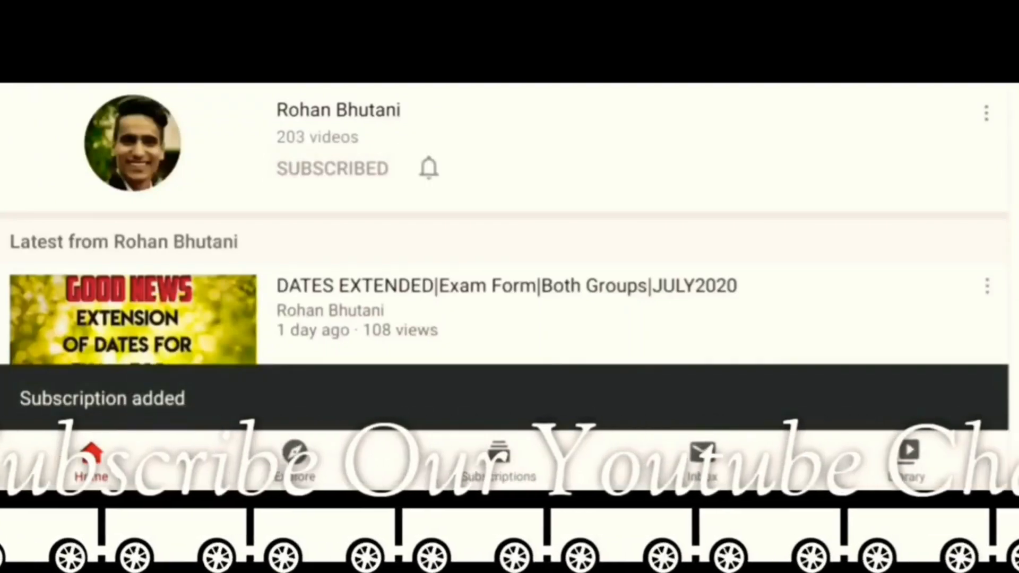
left_click(429, 167)
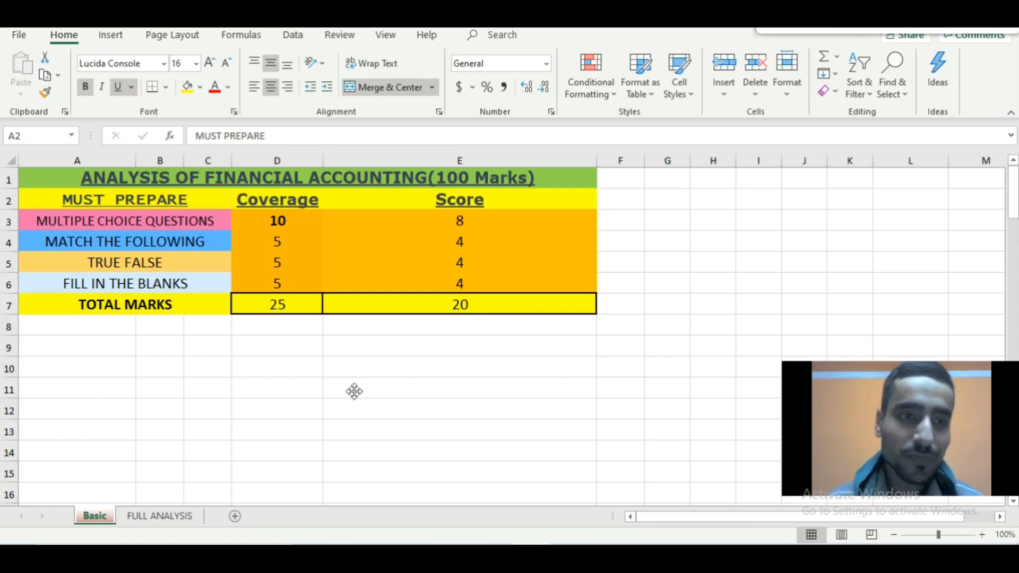
mouse_move(149, 245)
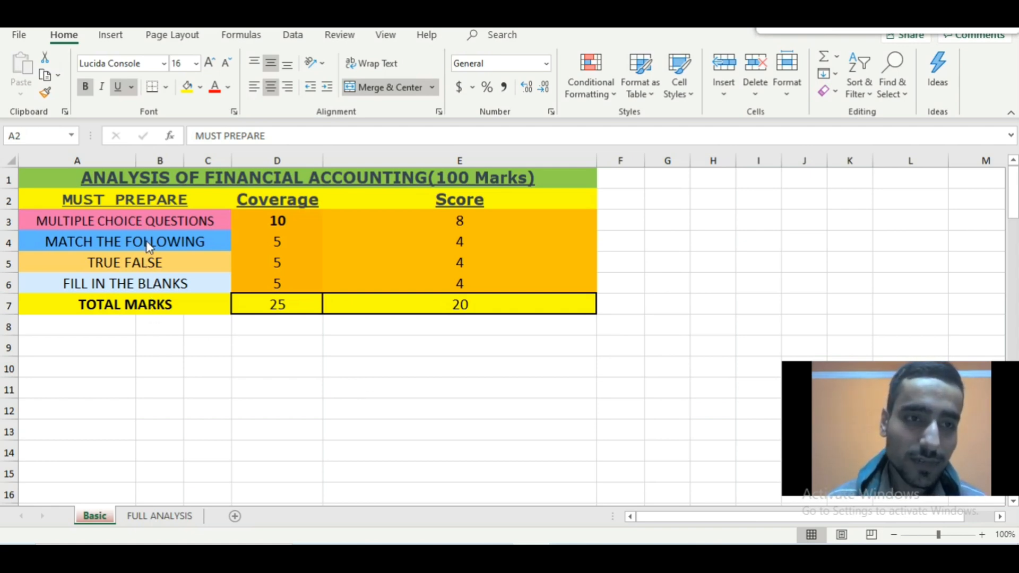
left_click(124, 221)
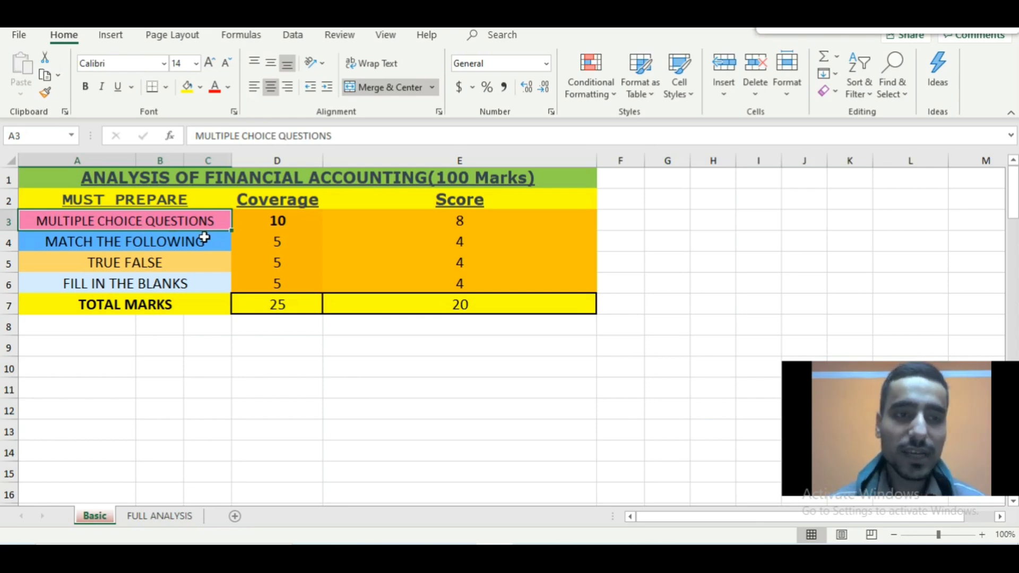
left_click(123, 241)
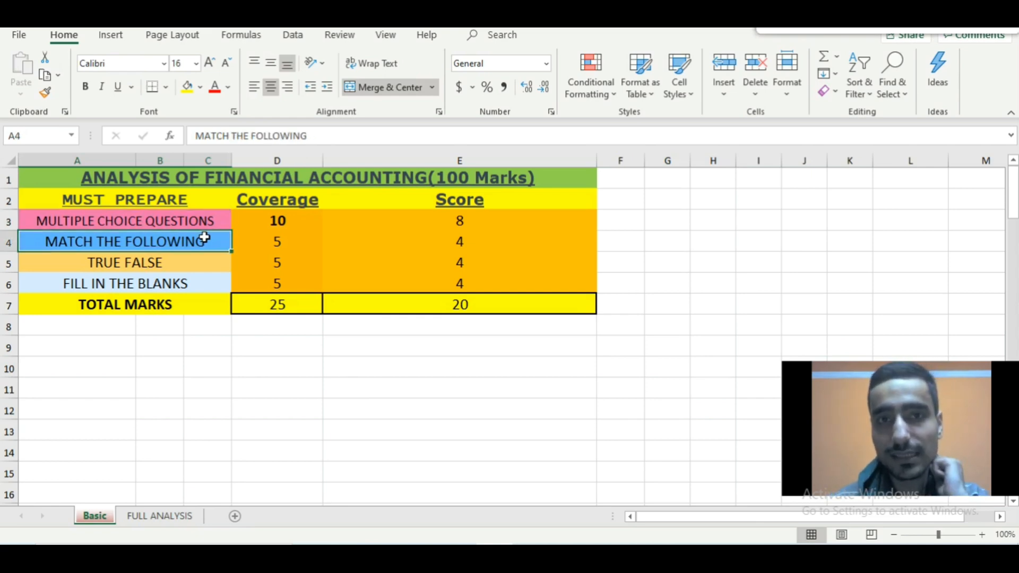
left_click(277, 221)
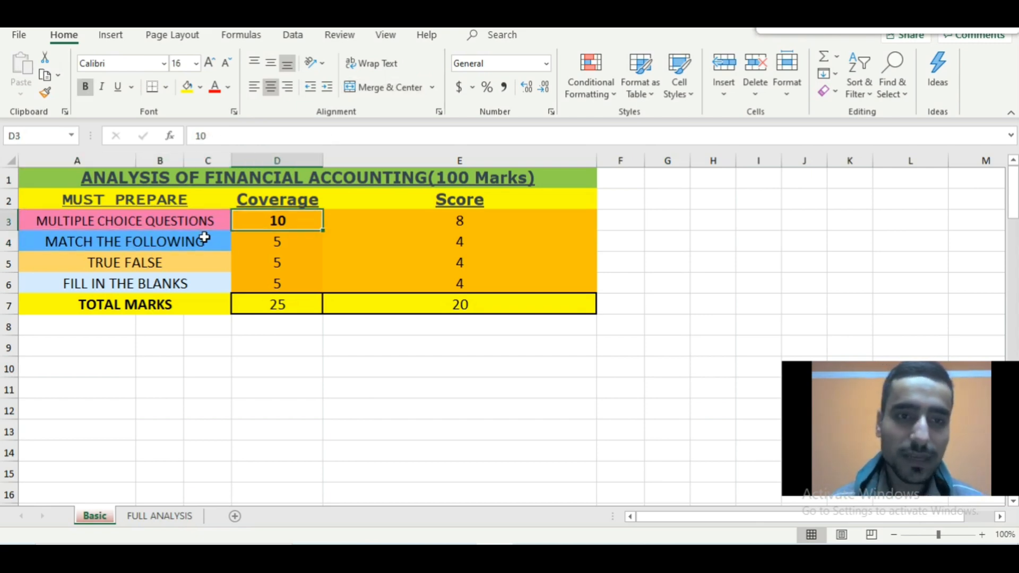
left_click(277, 262)
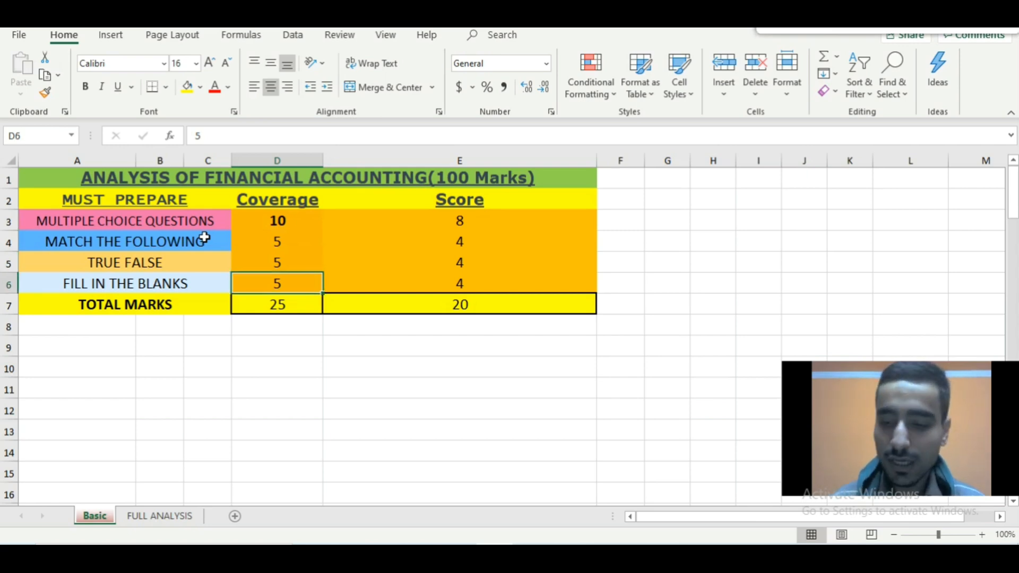
left_click(277, 221)
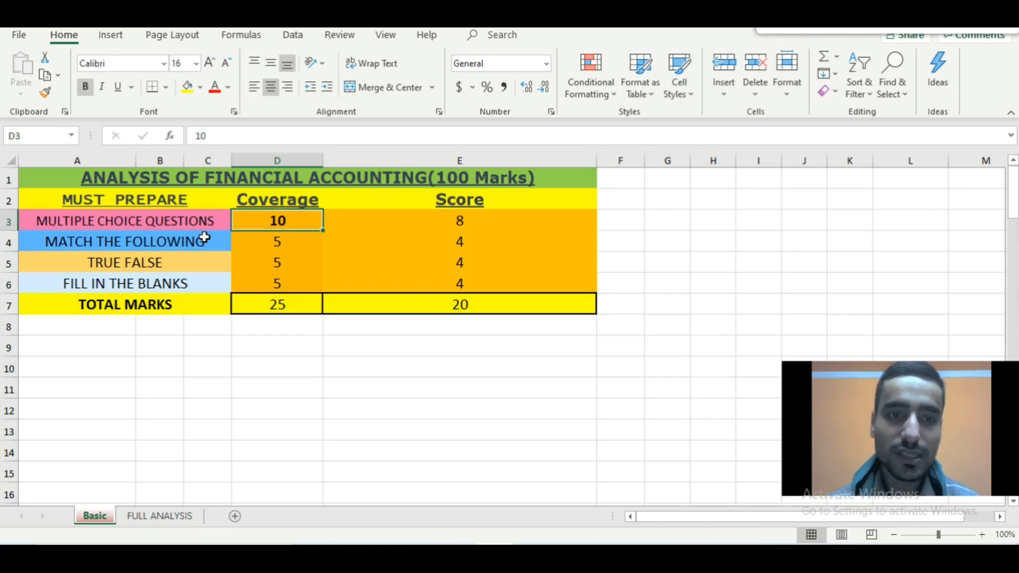
left_click(277, 305)
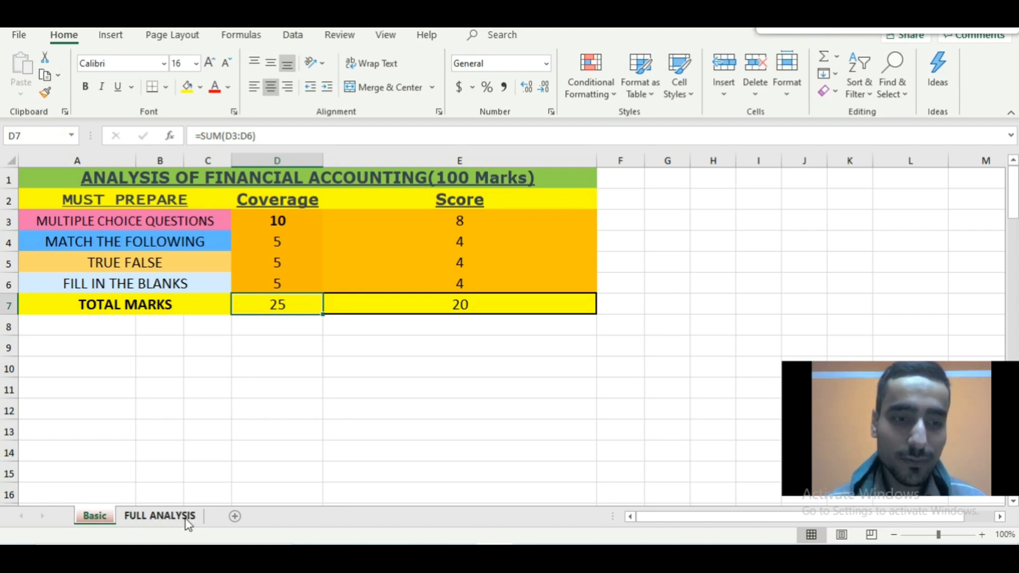
- Review the Score column values and the SUM total in E7, then switch to the FULL ANALYSIS sheet
left_click(159, 516)
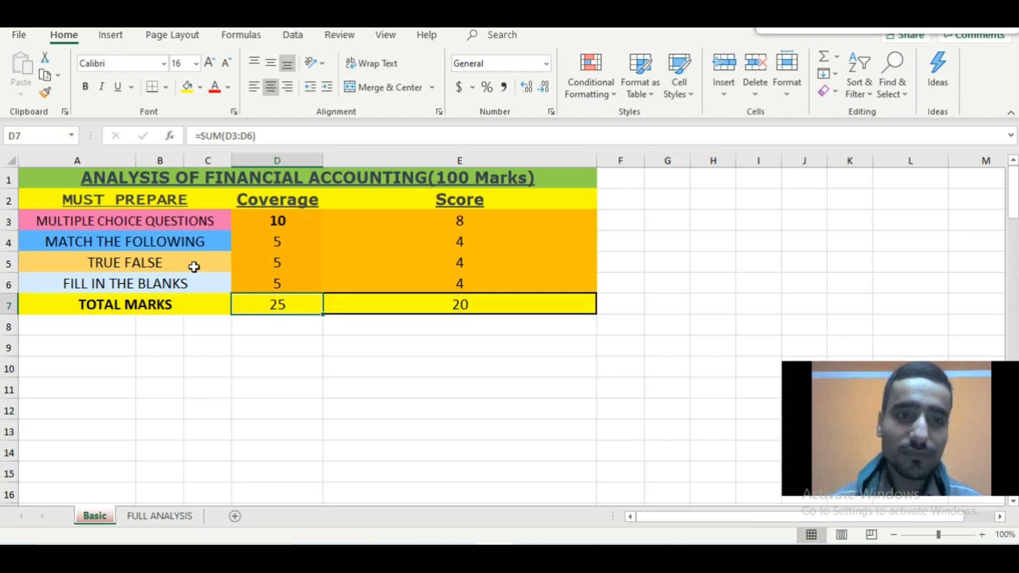
left_click(277, 221)
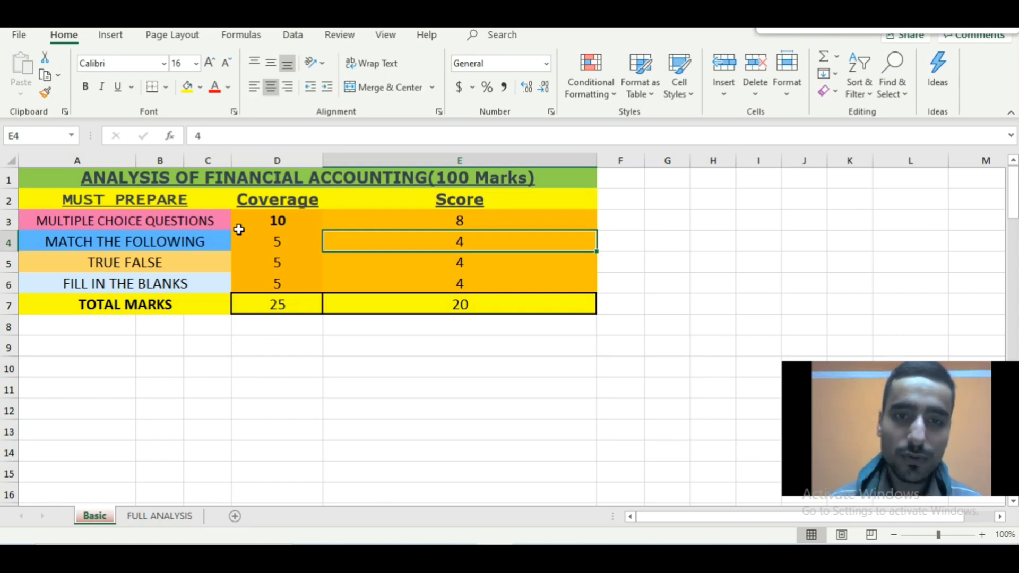
left_click(458, 283)
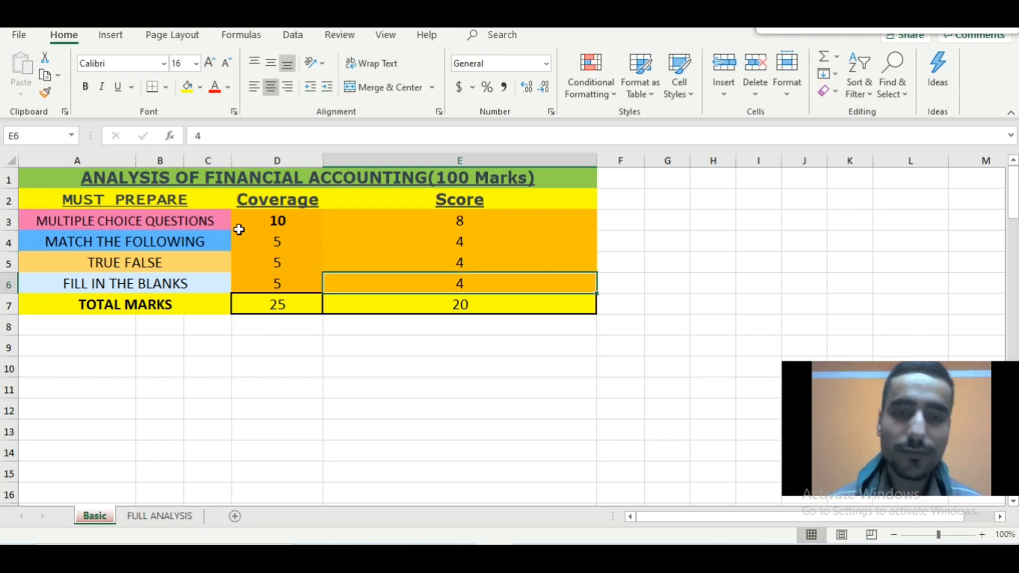
left_click(460, 305)
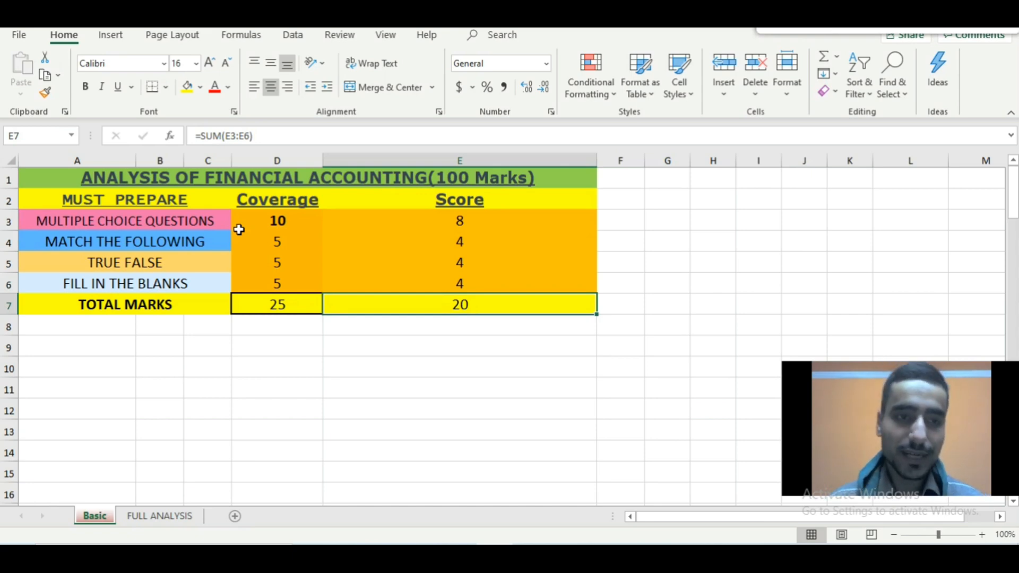
left_click(159, 516)
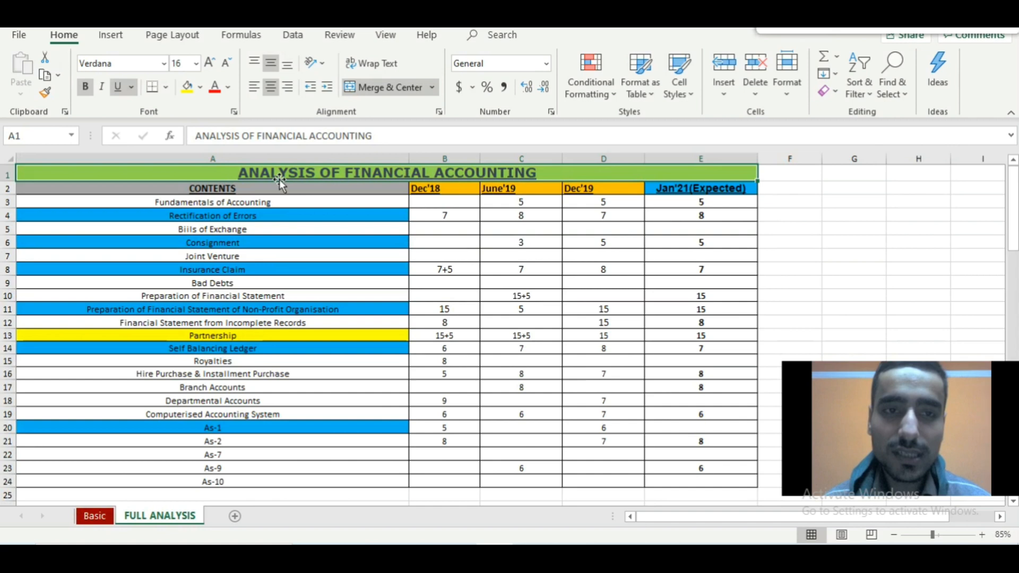
left_click(213, 188)
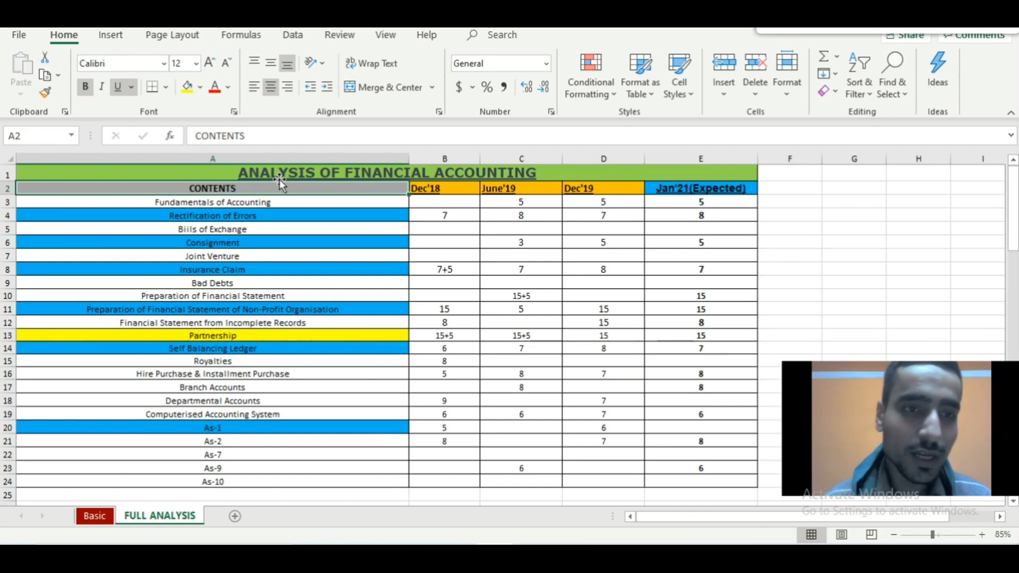
left_click(212, 202)
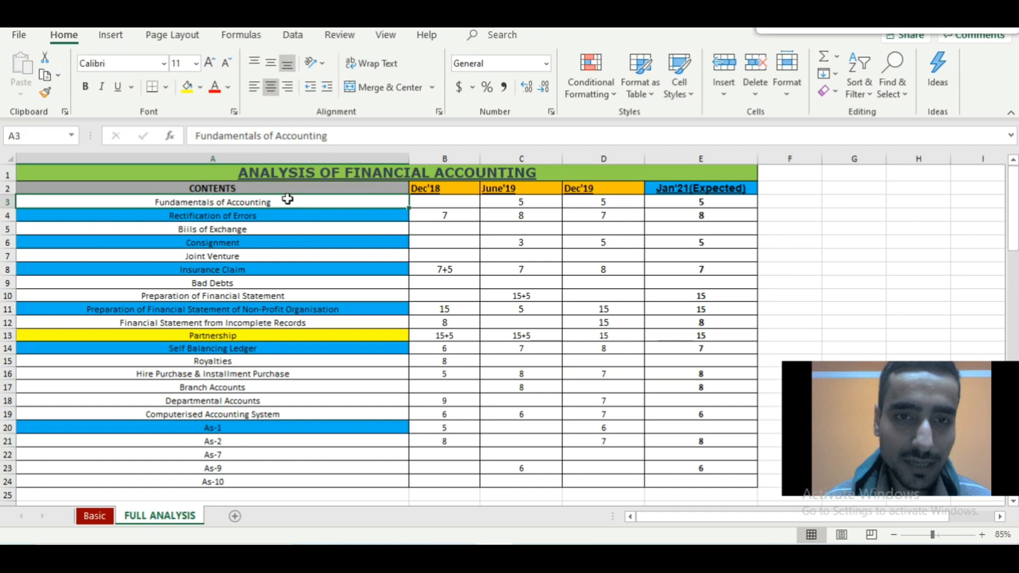
left_click(603, 202)
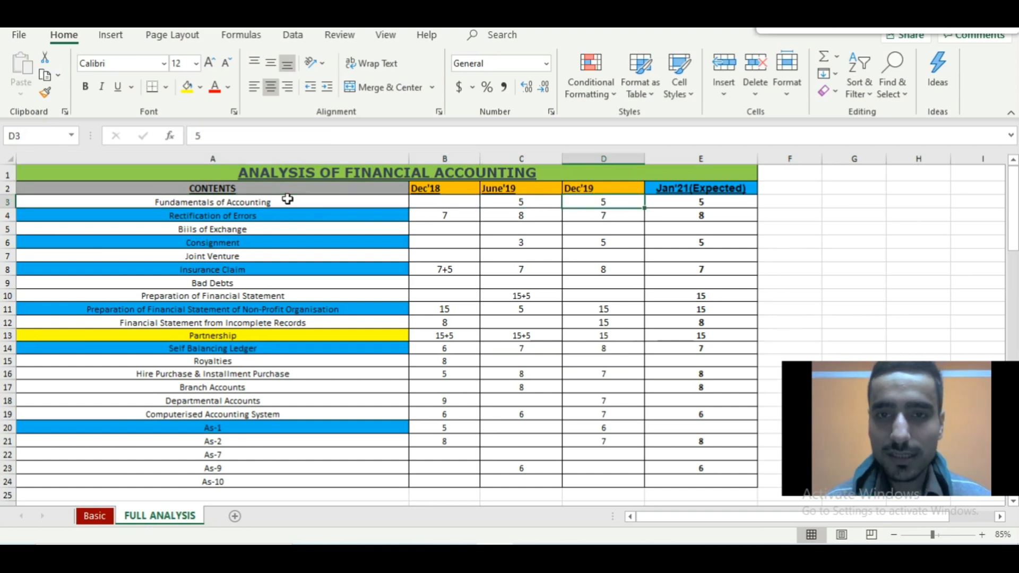
left_click(521, 202)
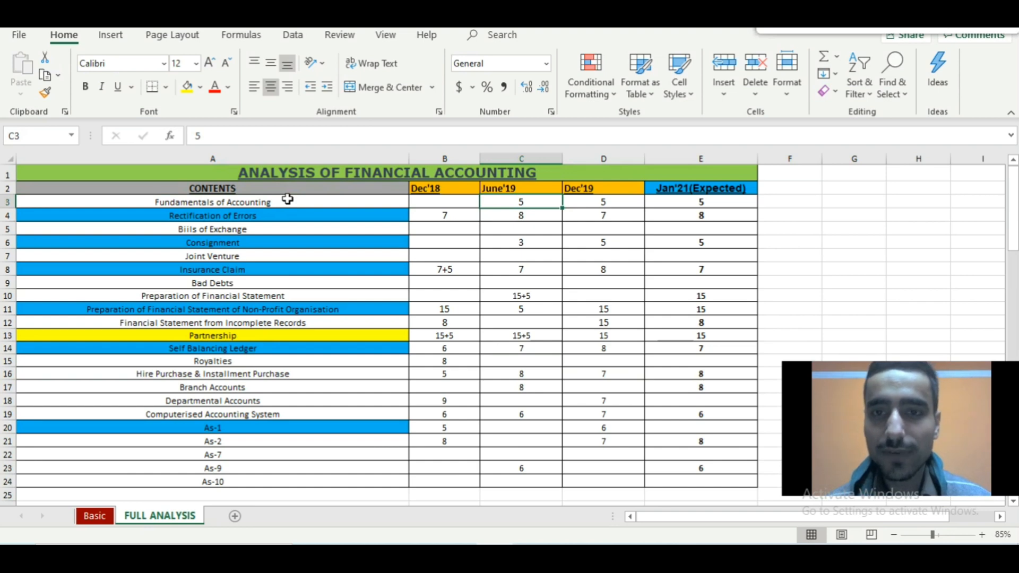
left_click(701, 201)
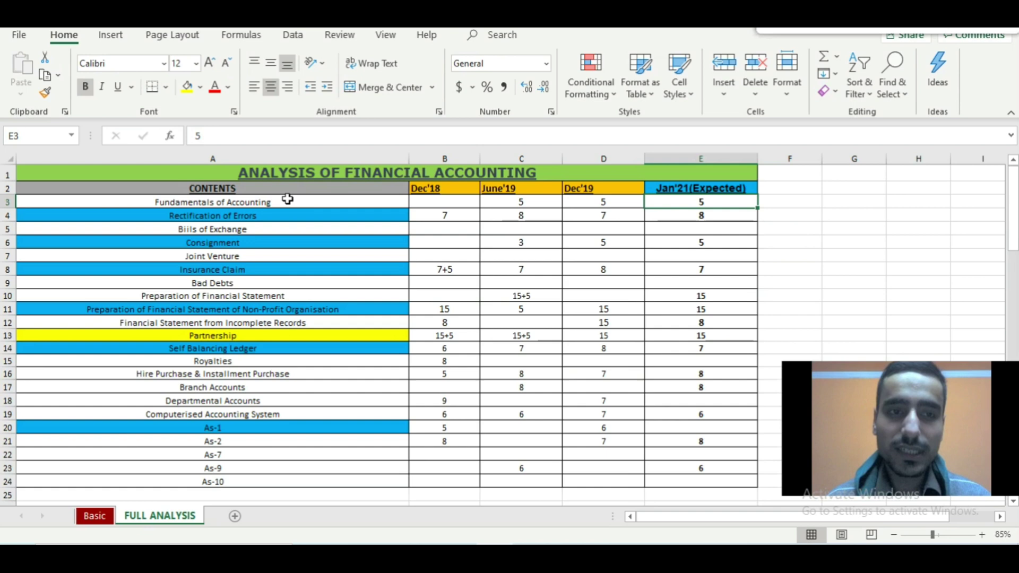
left_click(603, 216)
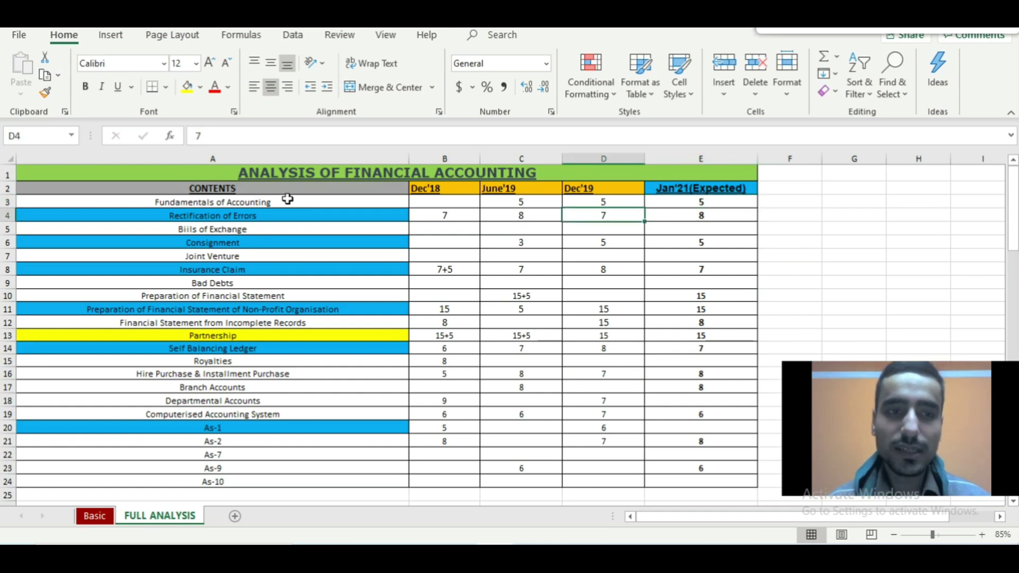
left_click(212, 216)
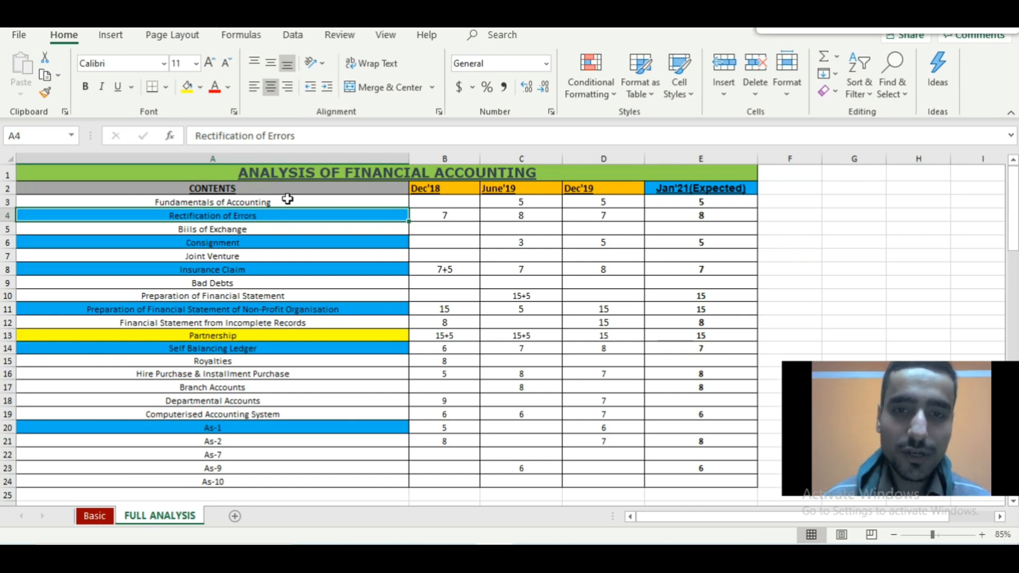
left_click(445, 229)
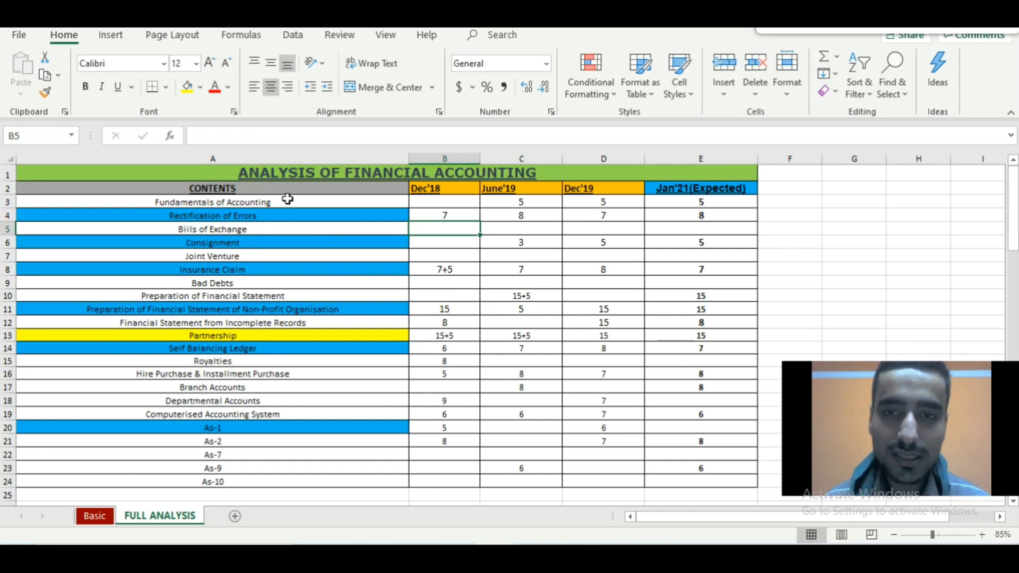
left_click(212, 242)
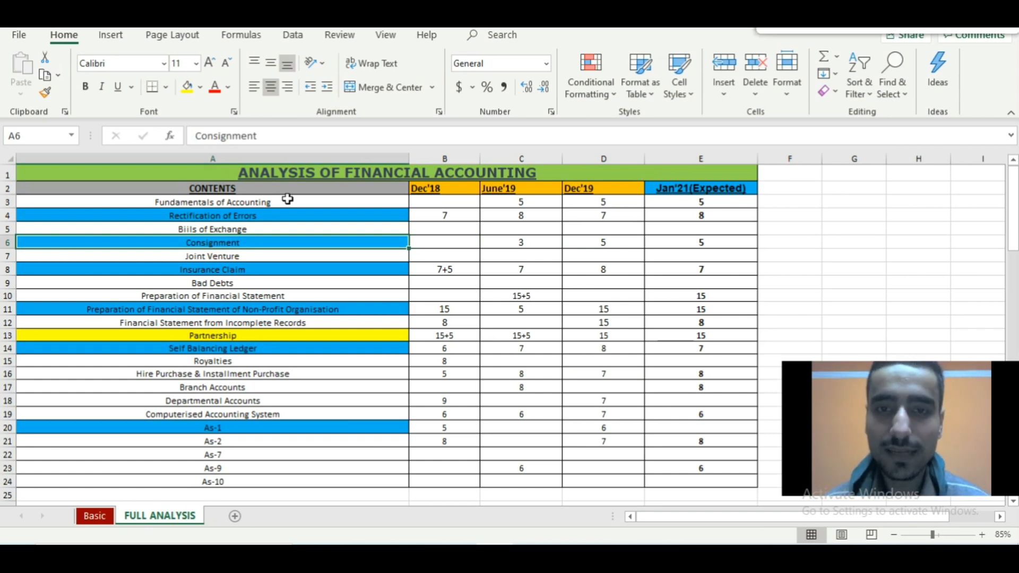
scroll("down", 3)
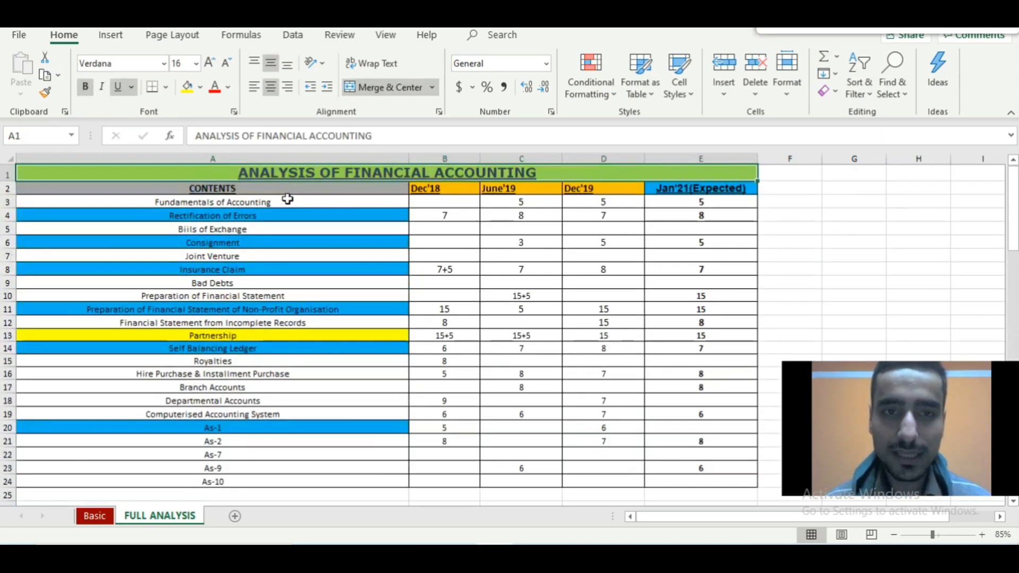
left_click(700, 242)
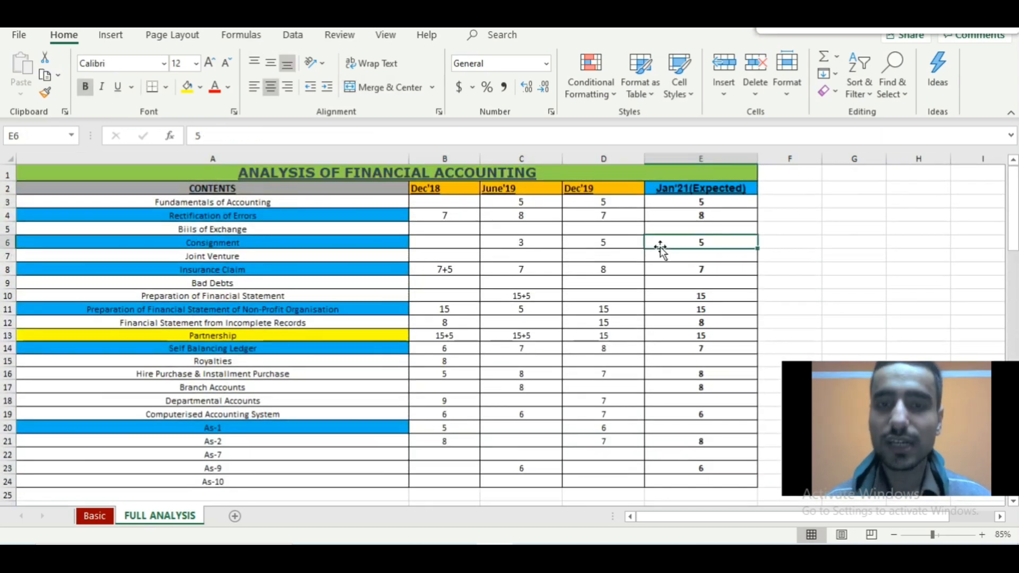
left_click(701, 256)
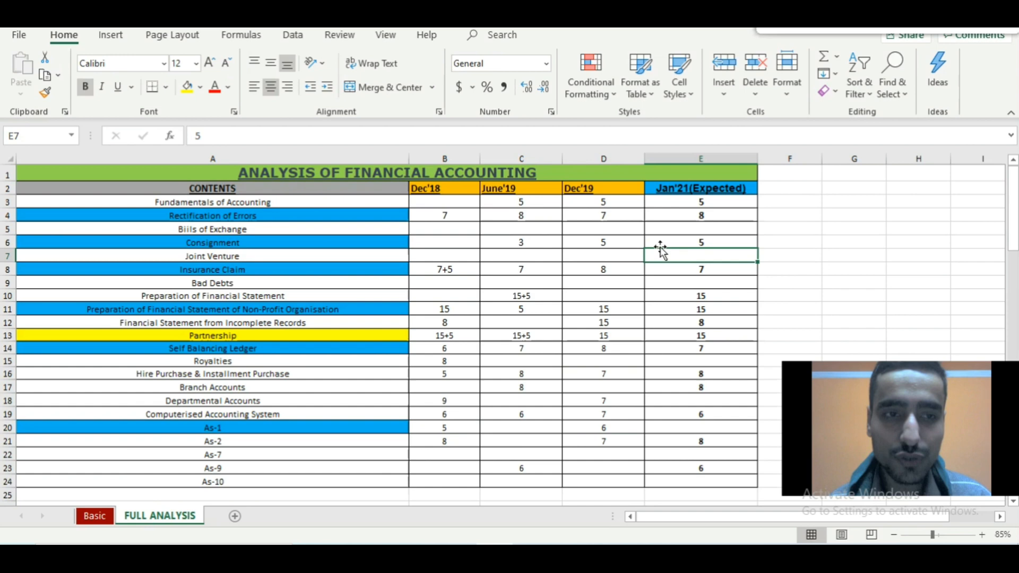
left_click(213, 256)
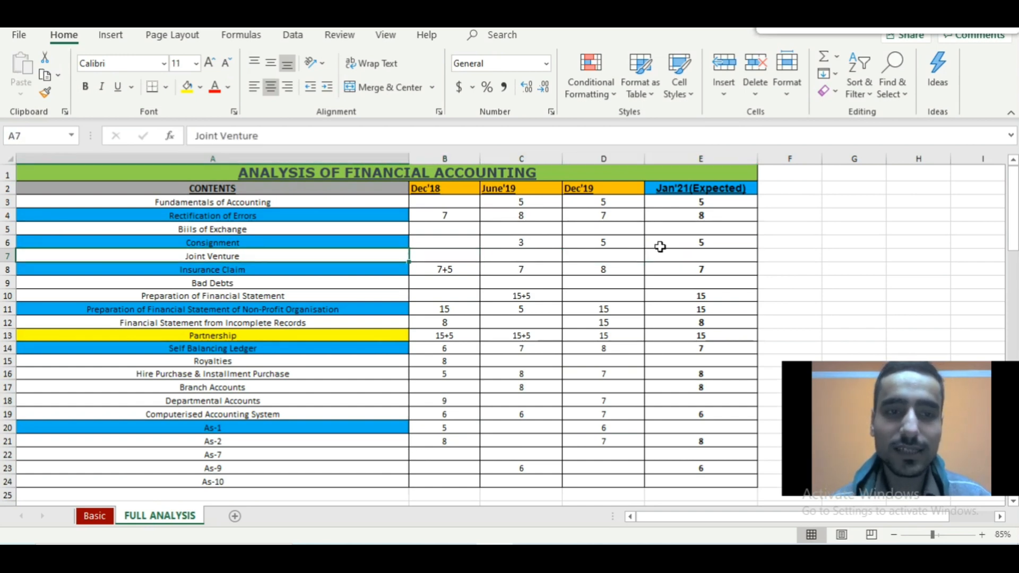
left_click(445, 256)
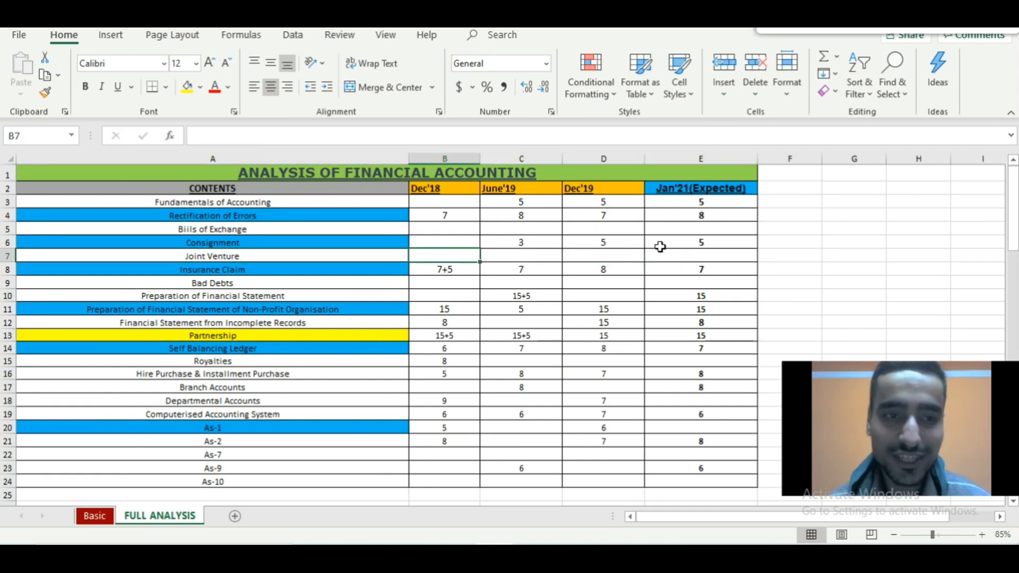
left_click(212, 268)
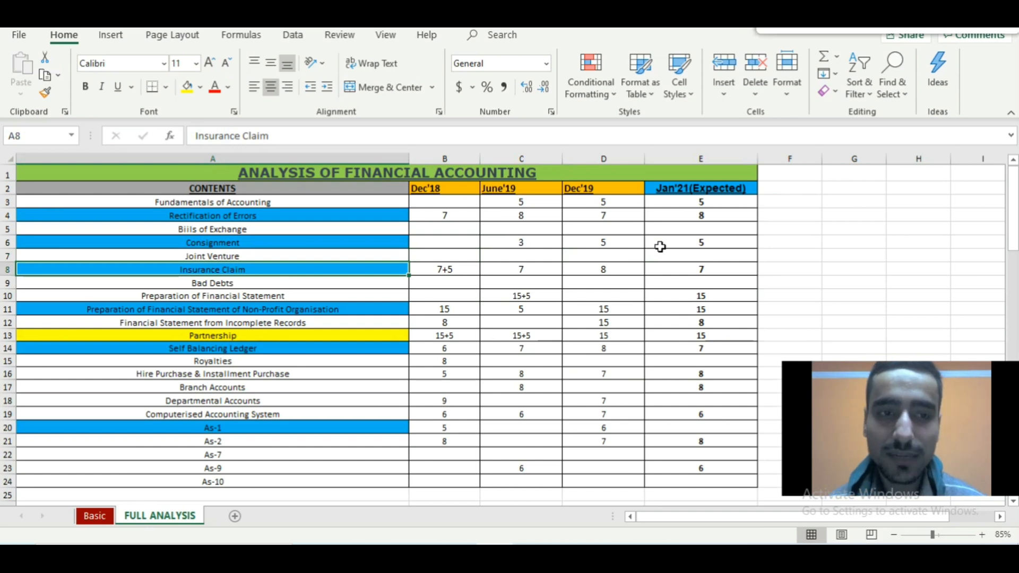
left_click(443, 268)
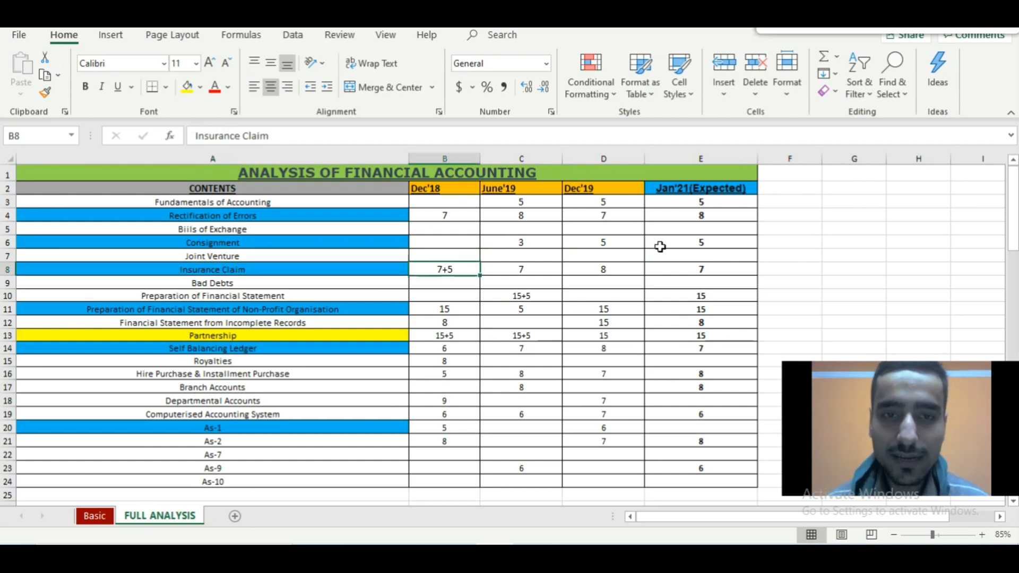
left_click(521, 268)
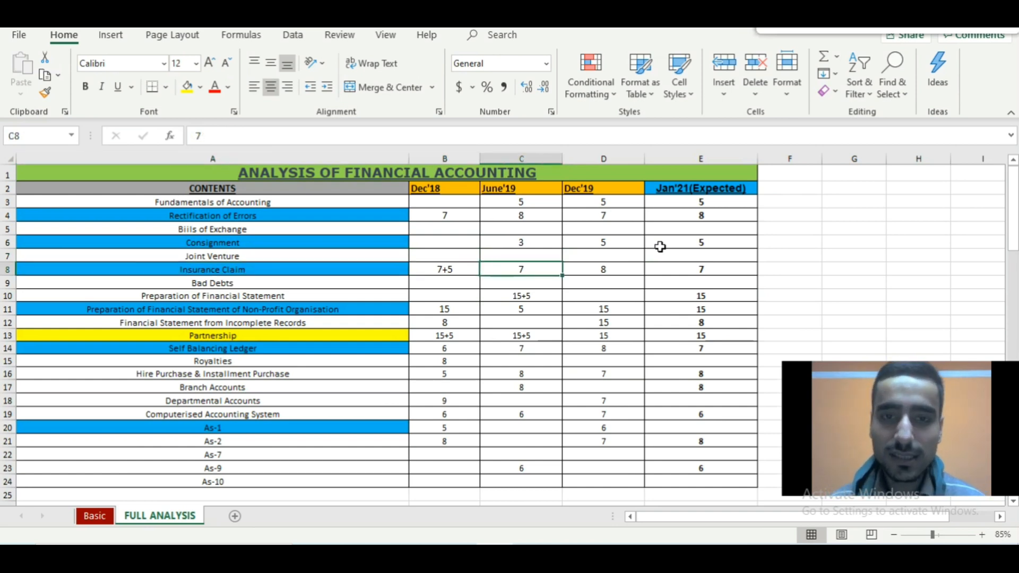
left_click(445, 269)
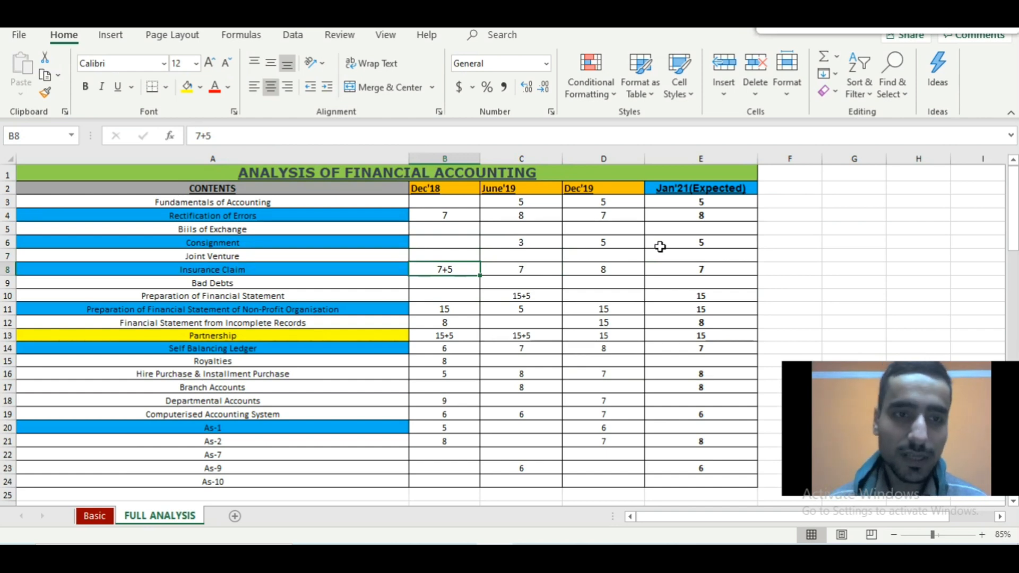
left_click(212, 283)
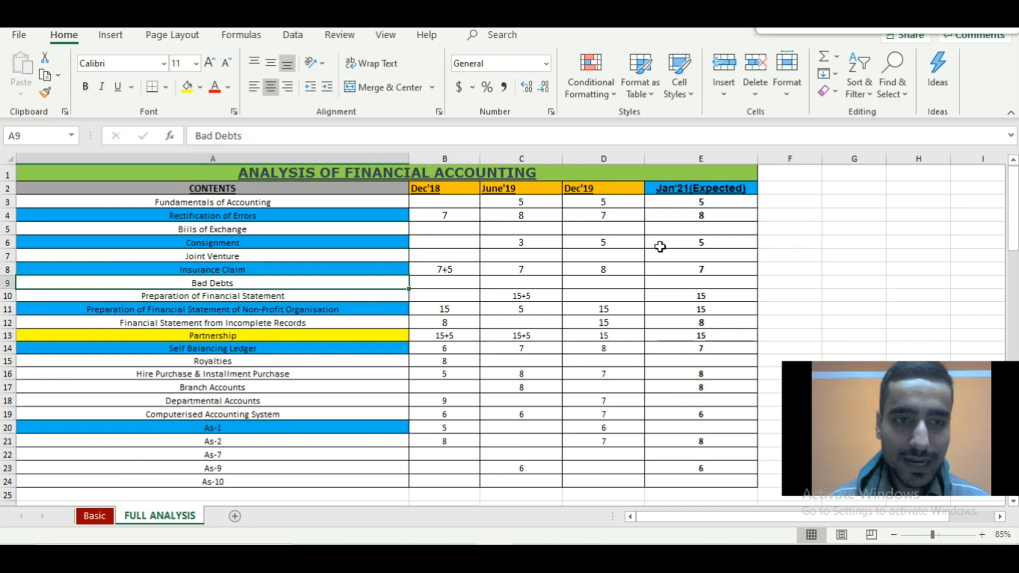
left_click(444, 296)
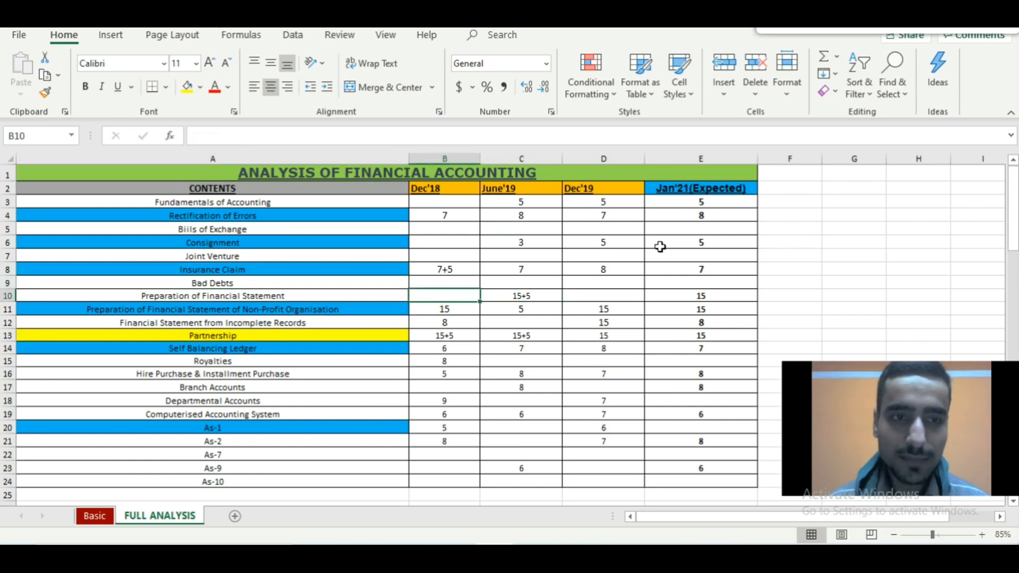
left_click(521, 296)
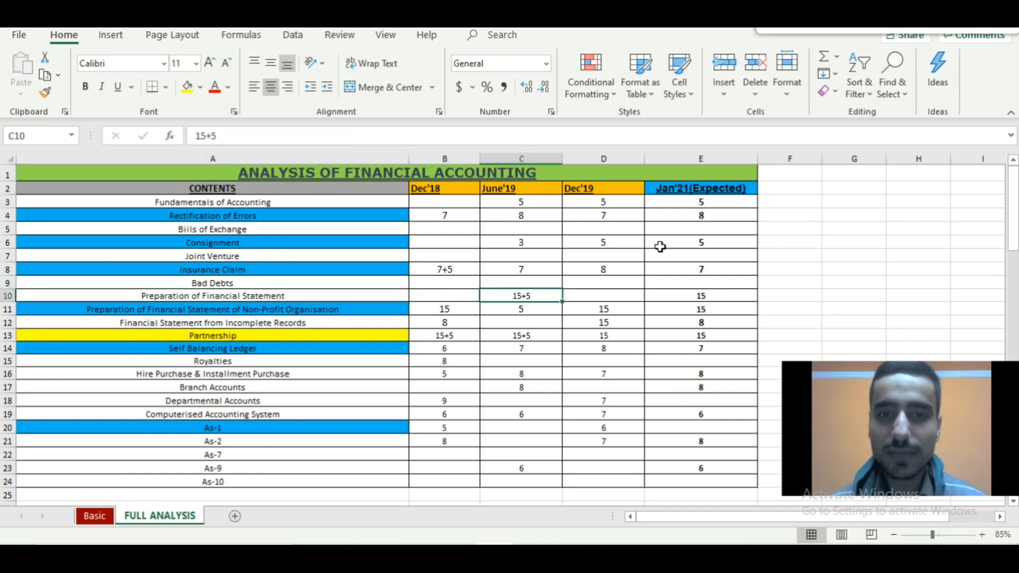
left_click(603, 296)
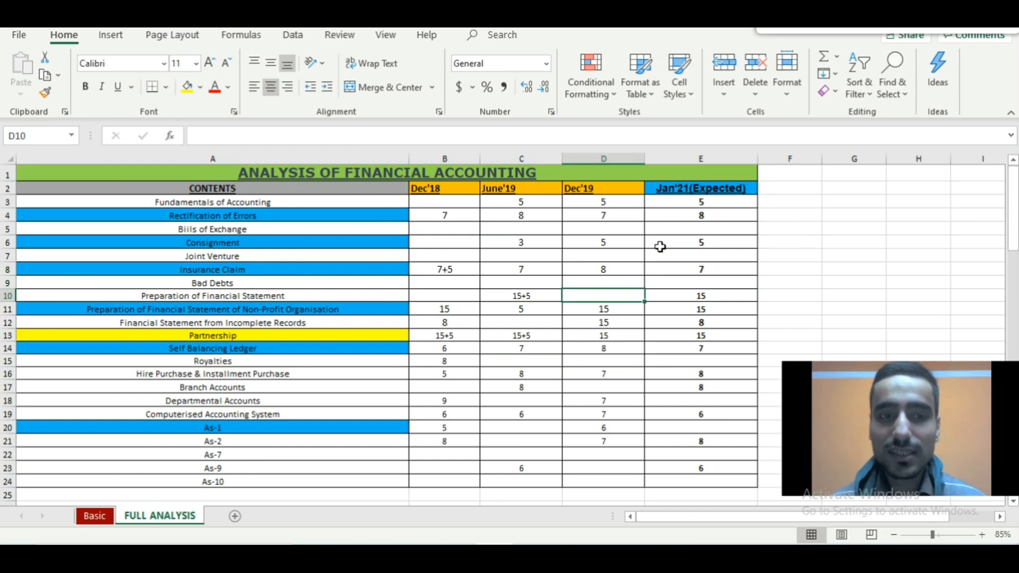
left_click(520, 296)
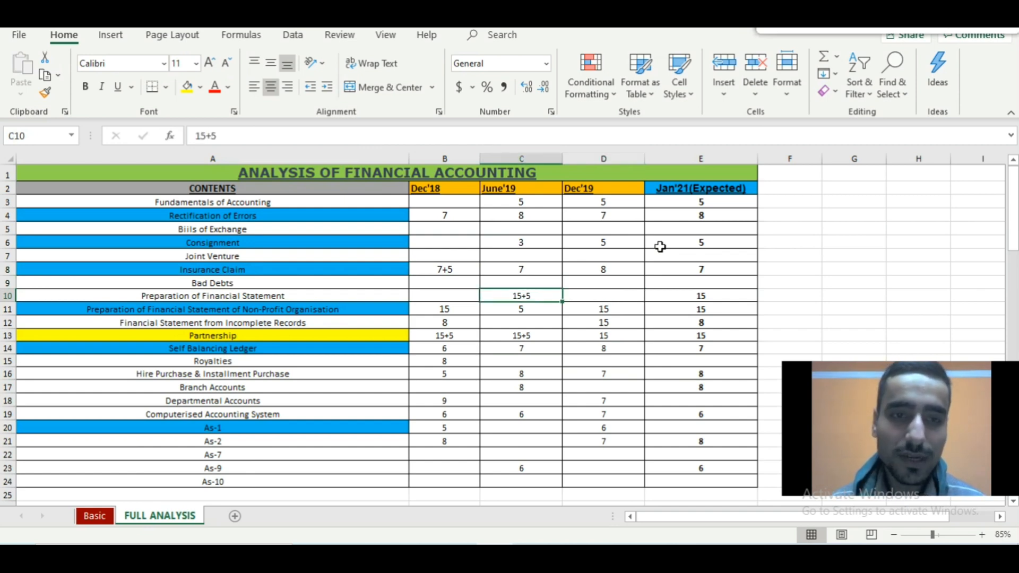
left_click(212, 296)
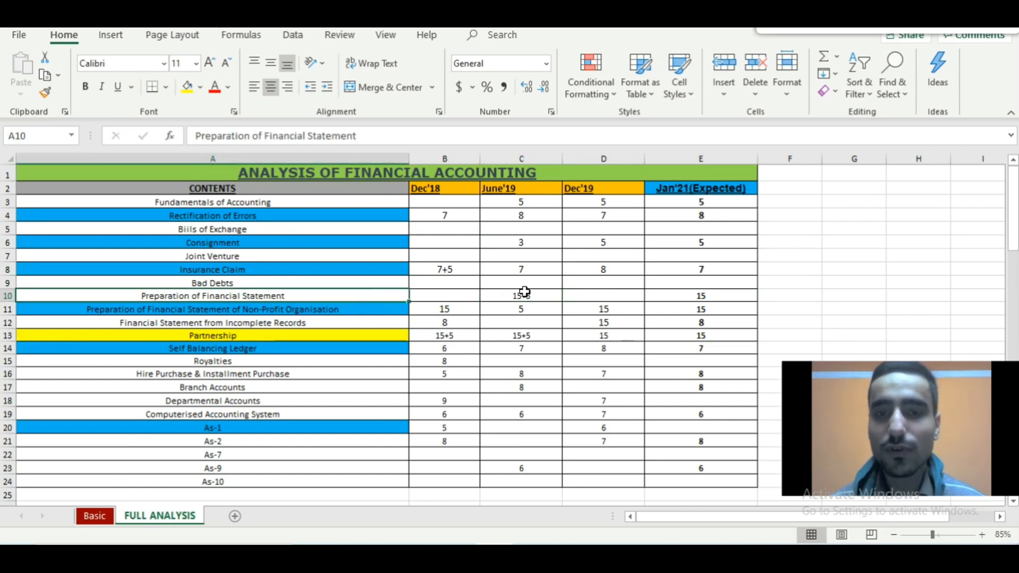
left_click(212, 309)
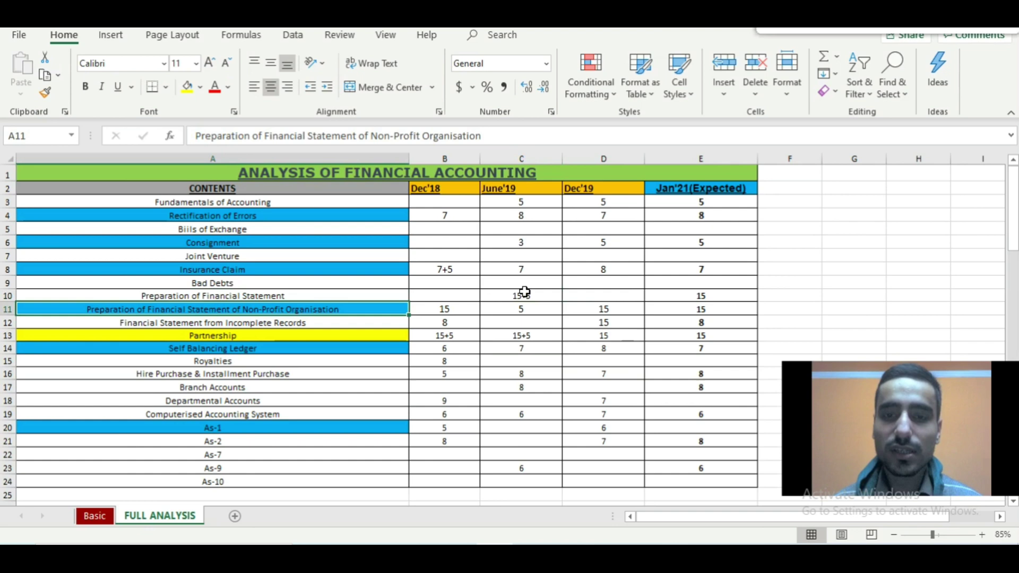
left_click(520, 309)
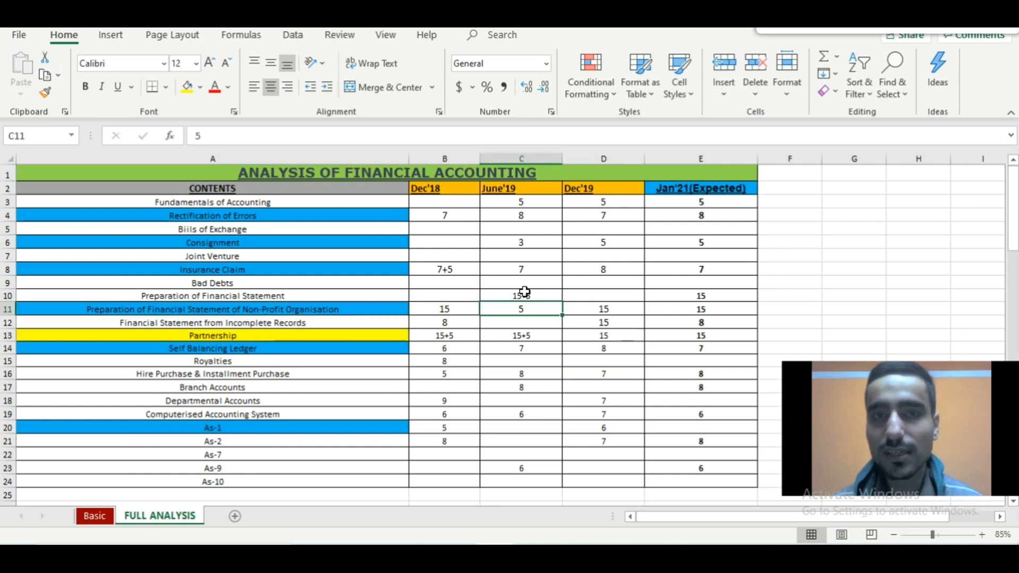
left_click(445, 308)
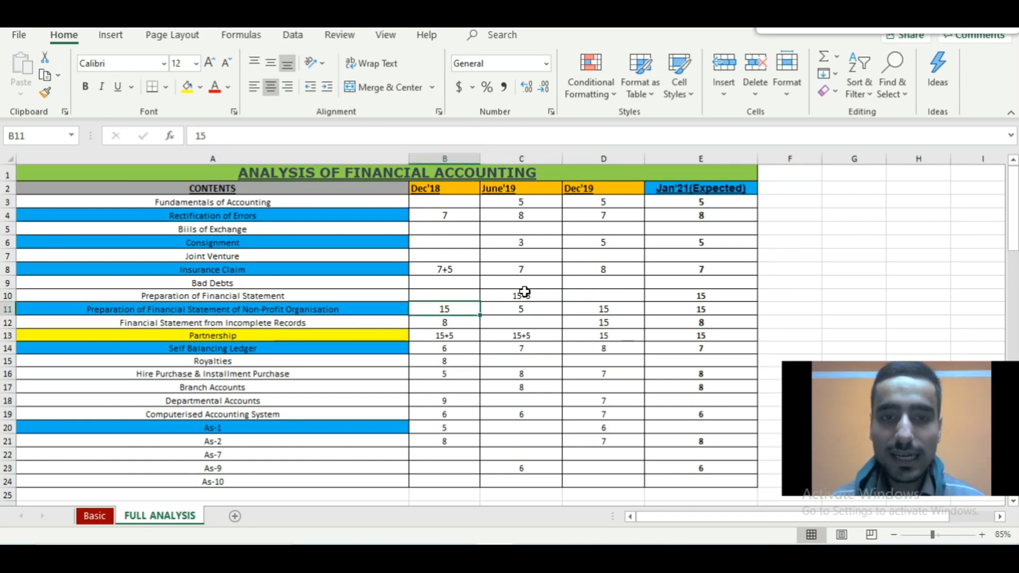
left_click(520, 309)
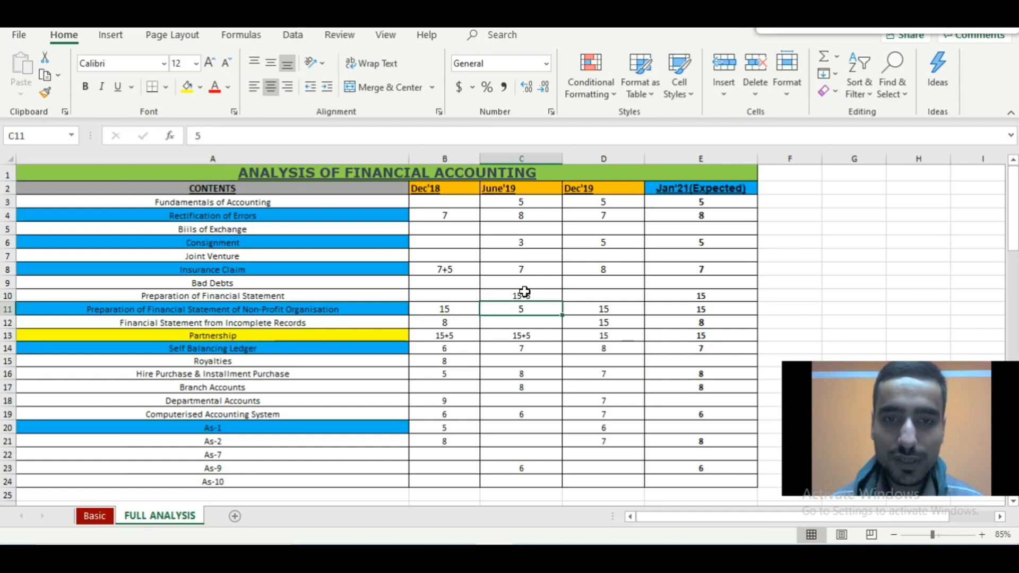
left_click(603, 308)
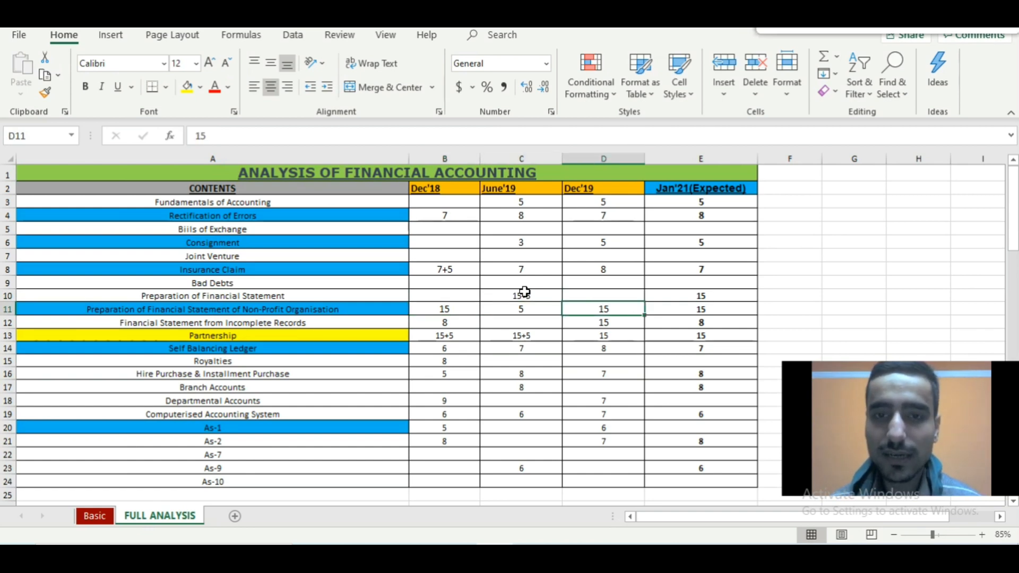
left_click(701, 308)
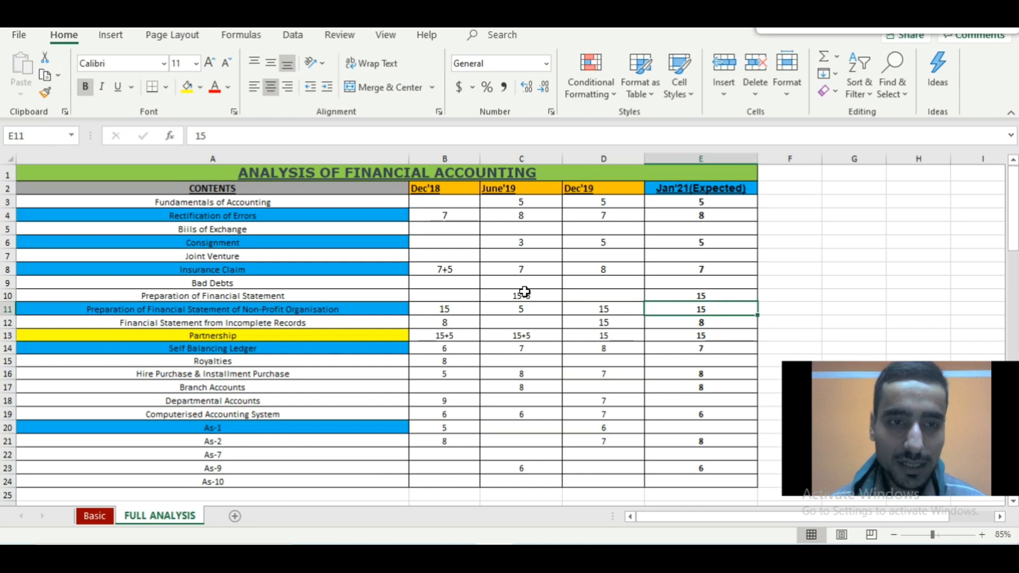
left_click(603, 323)
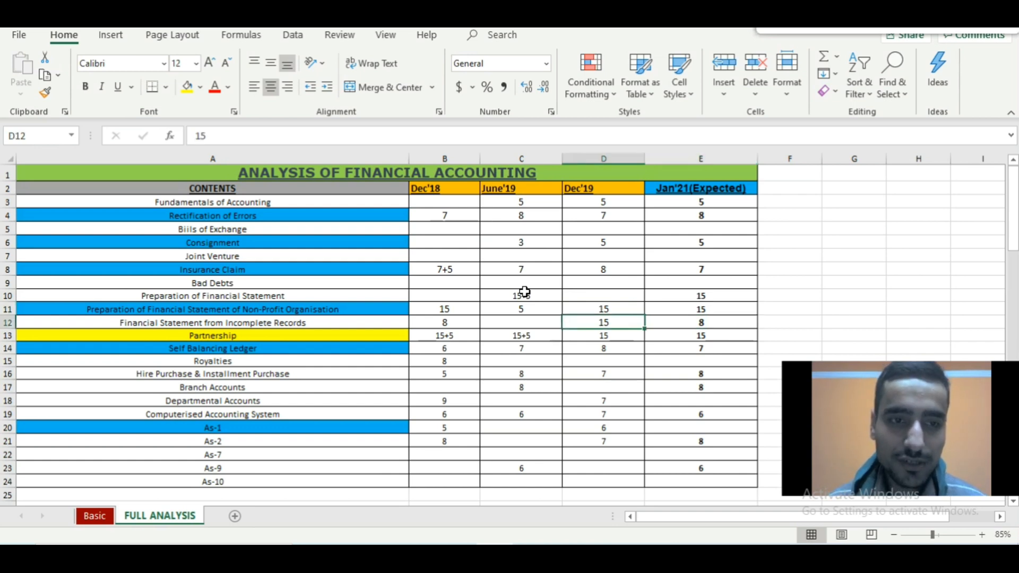
left_click(212, 322)
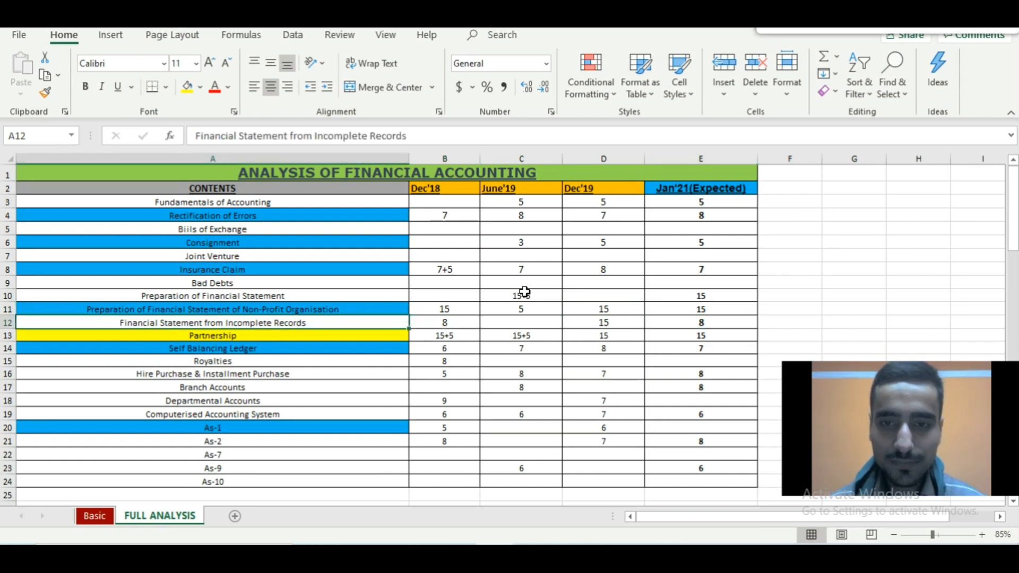
left_click(445, 323)
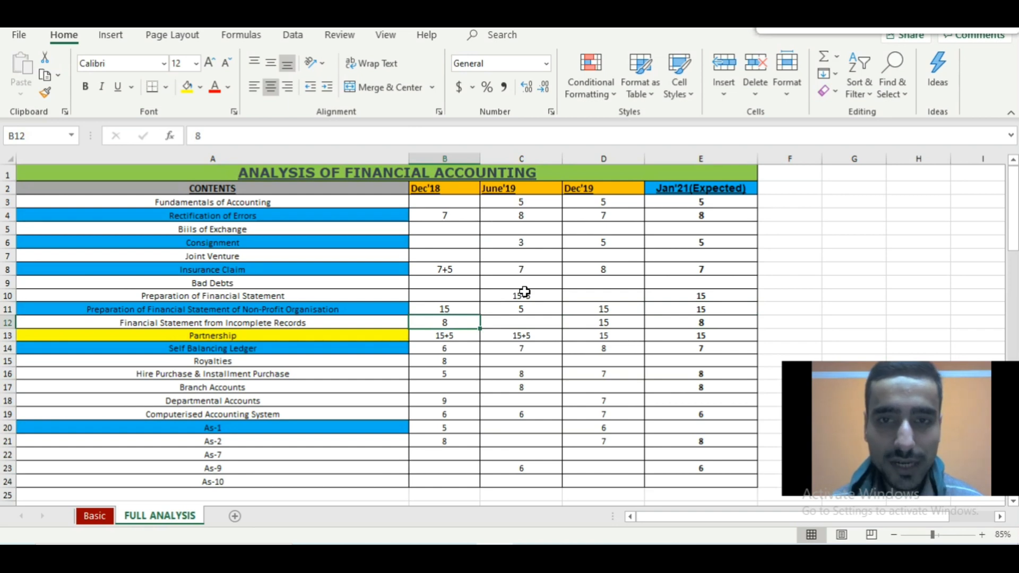
left_click(603, 322)
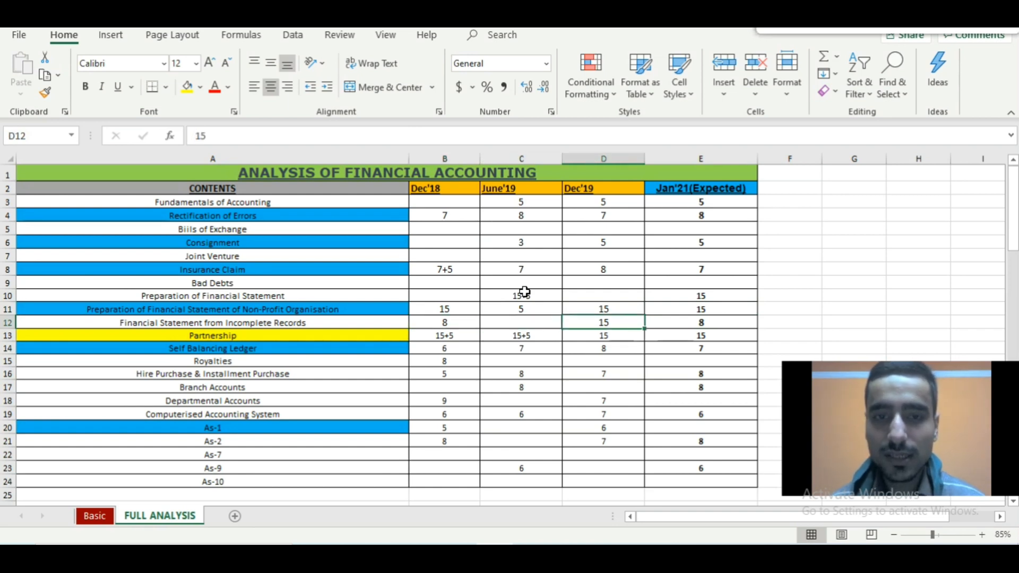
left_click(701, 323)
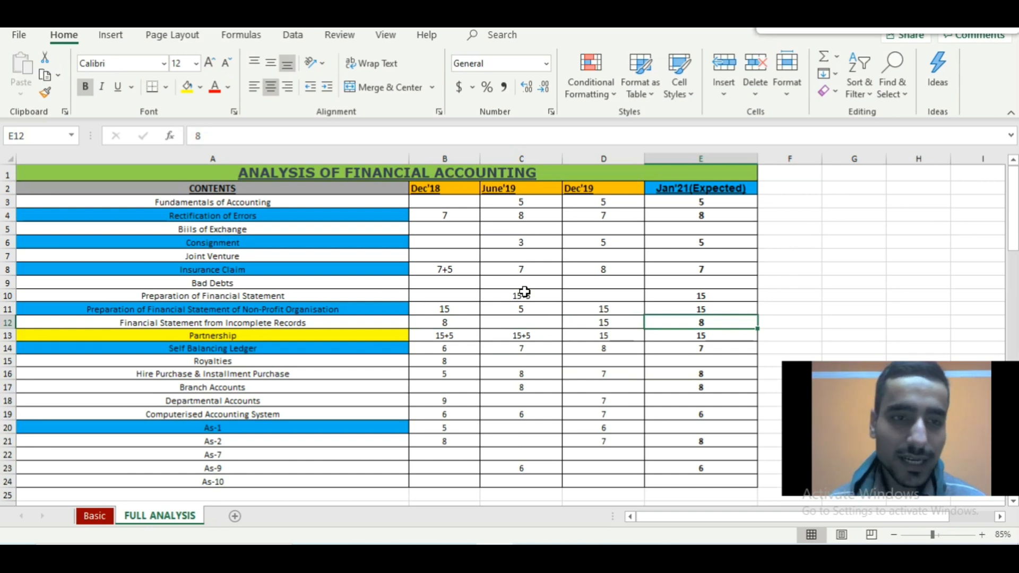
left_click(212, 336)
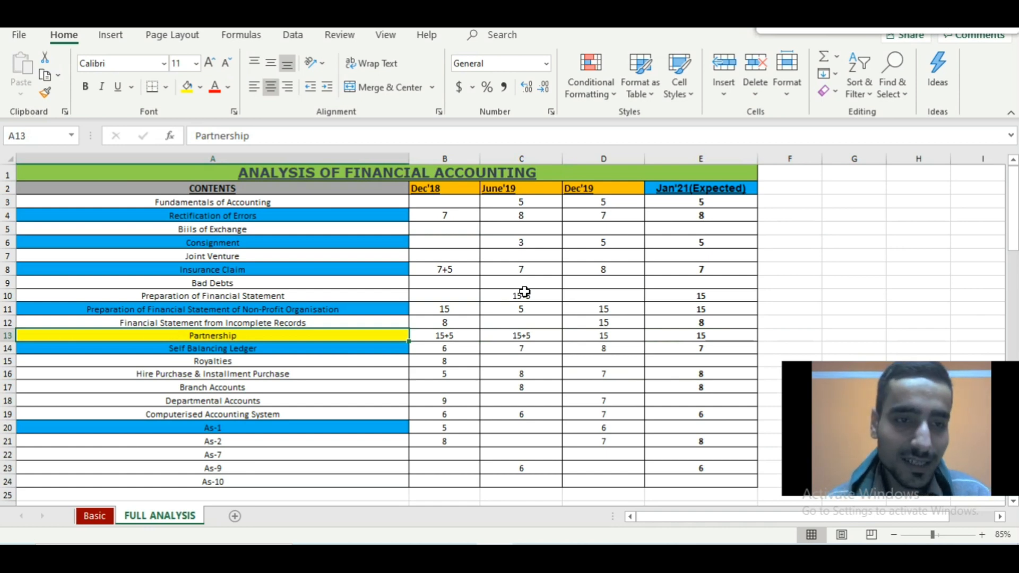
left_click(213, 348)
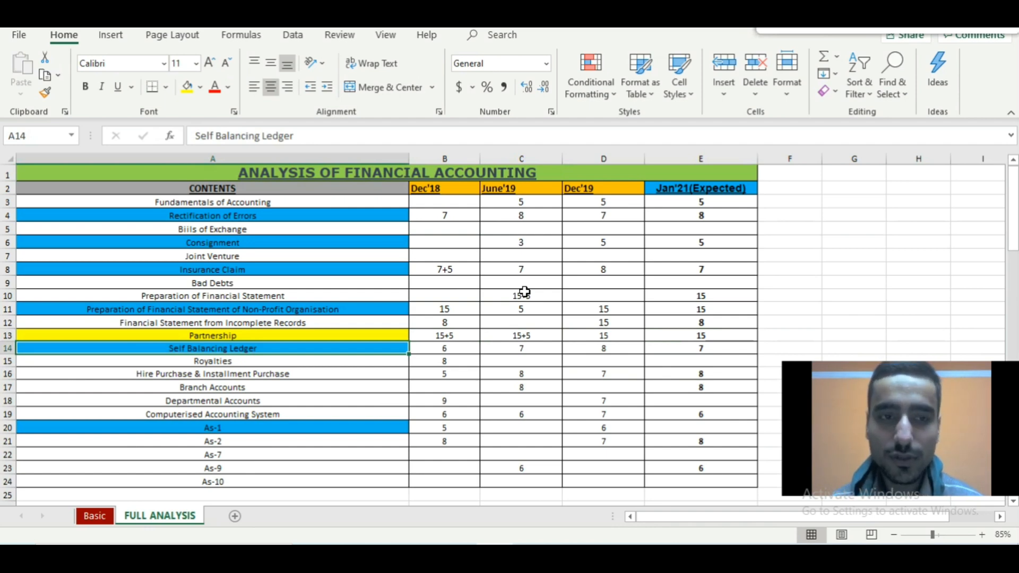
left_click(445, 348)
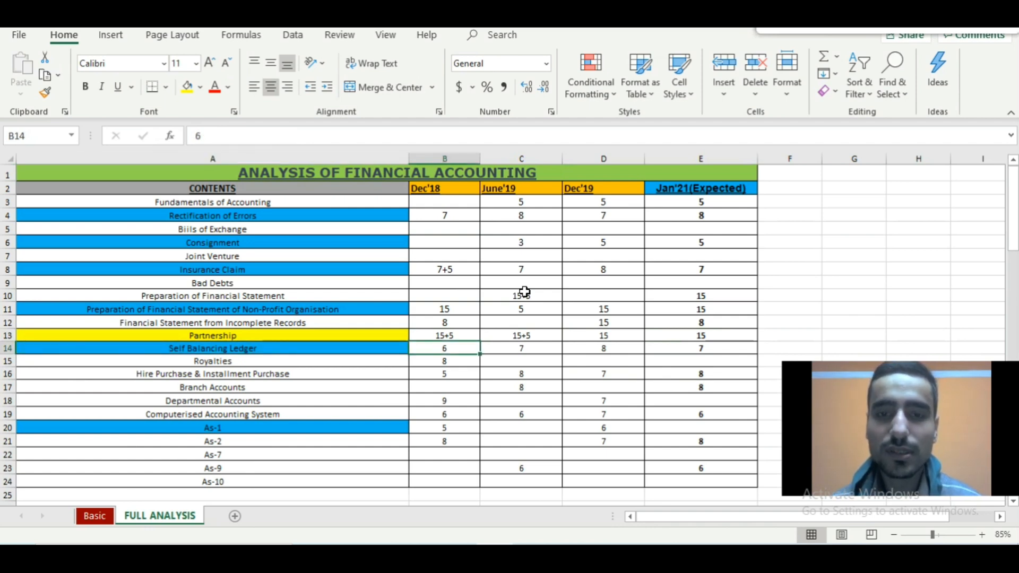
left_click(445, 361)
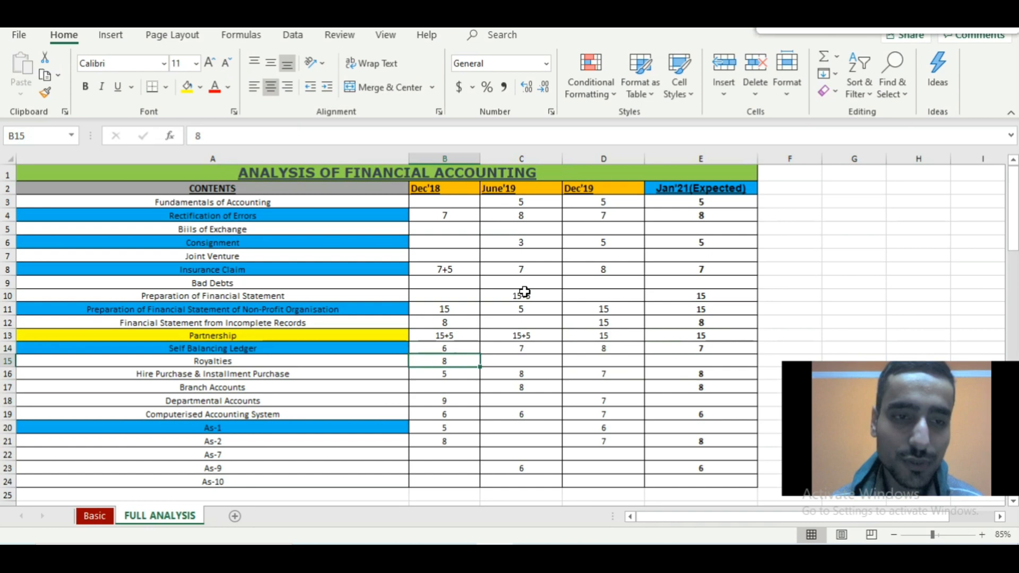
left_click(213, 361)
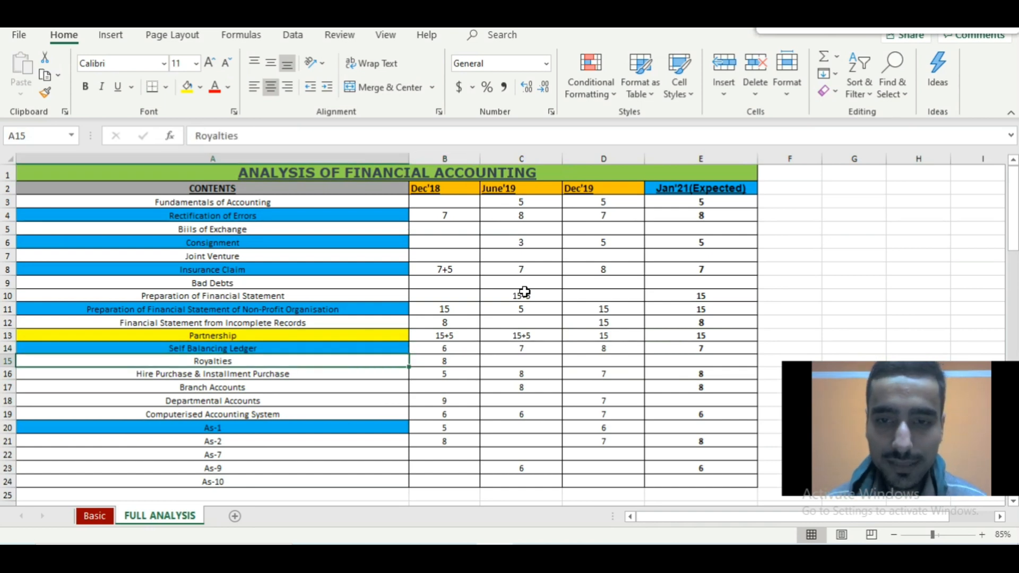
left_click(445, 360)
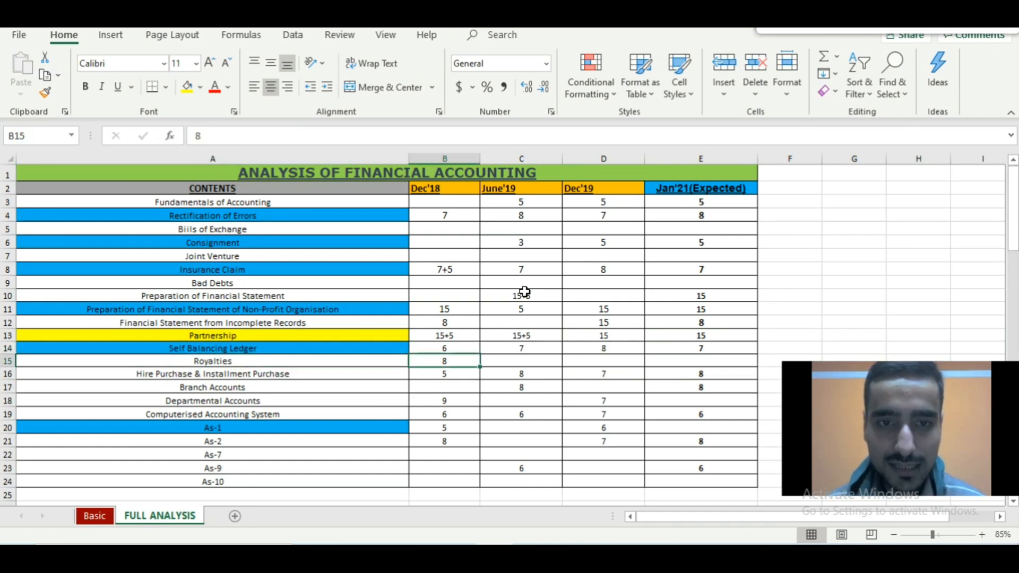
left_click(603, 361)
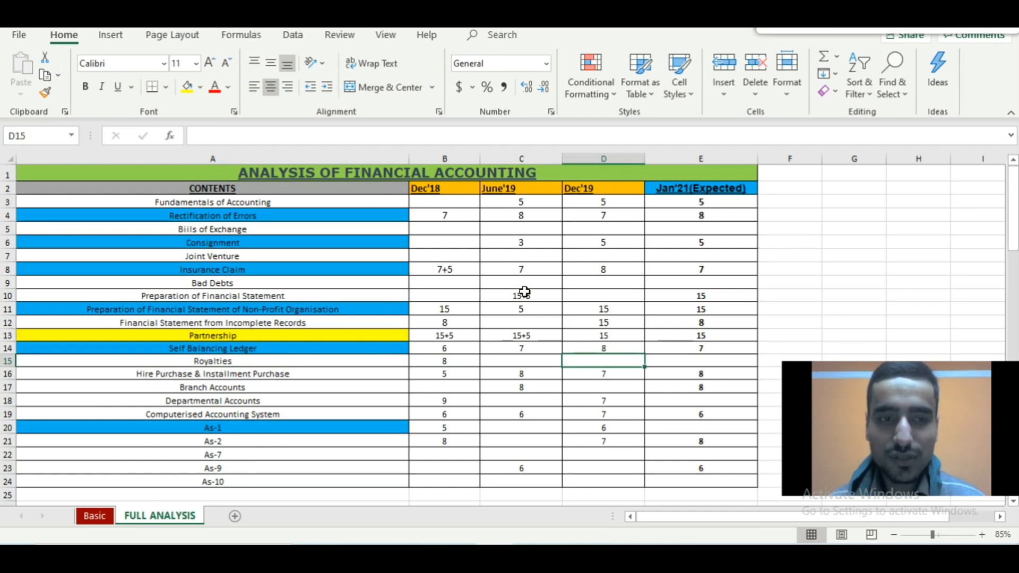
left_click(445, 373)
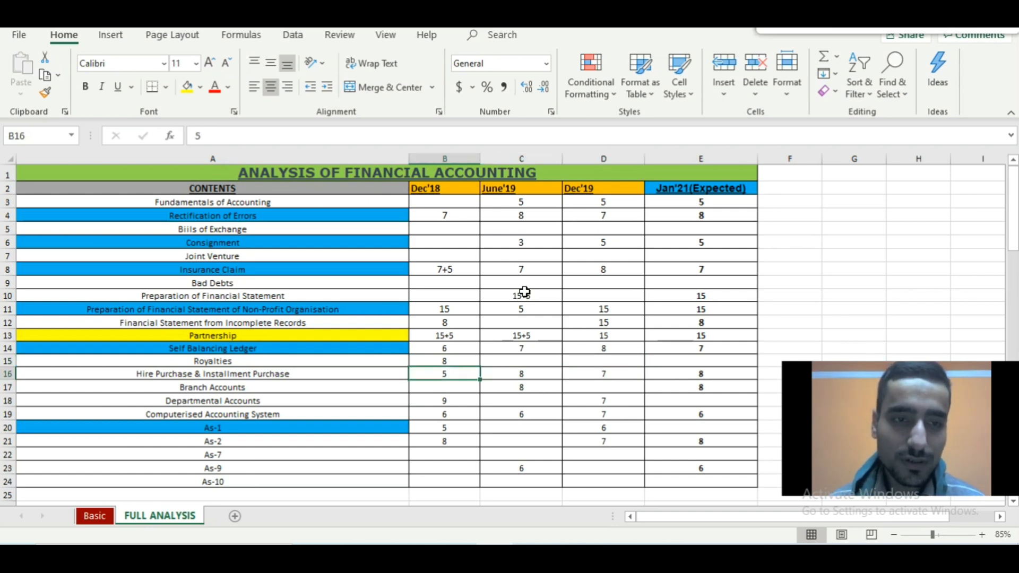
left_click(212, 373)
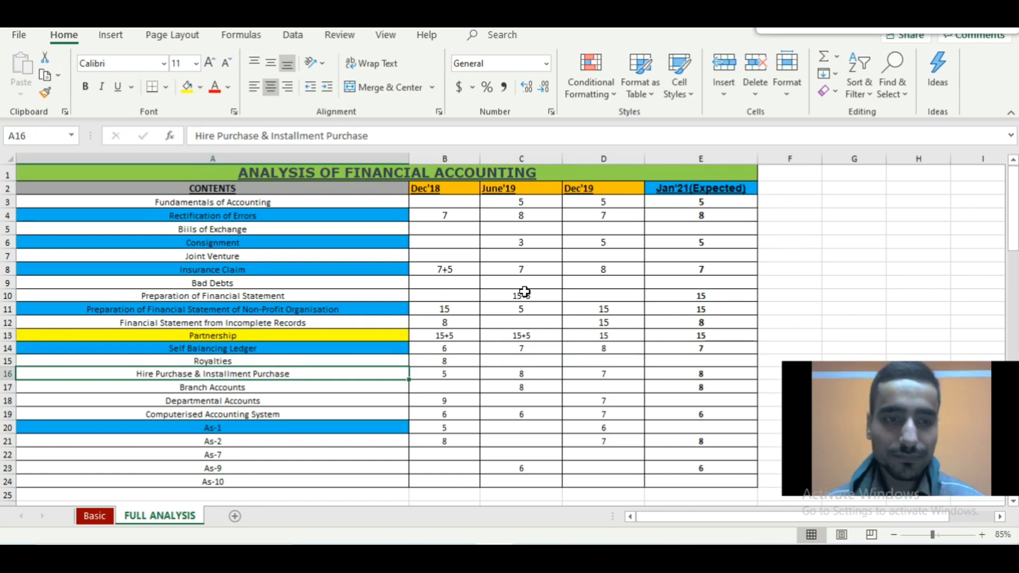
left_click(444, 374)
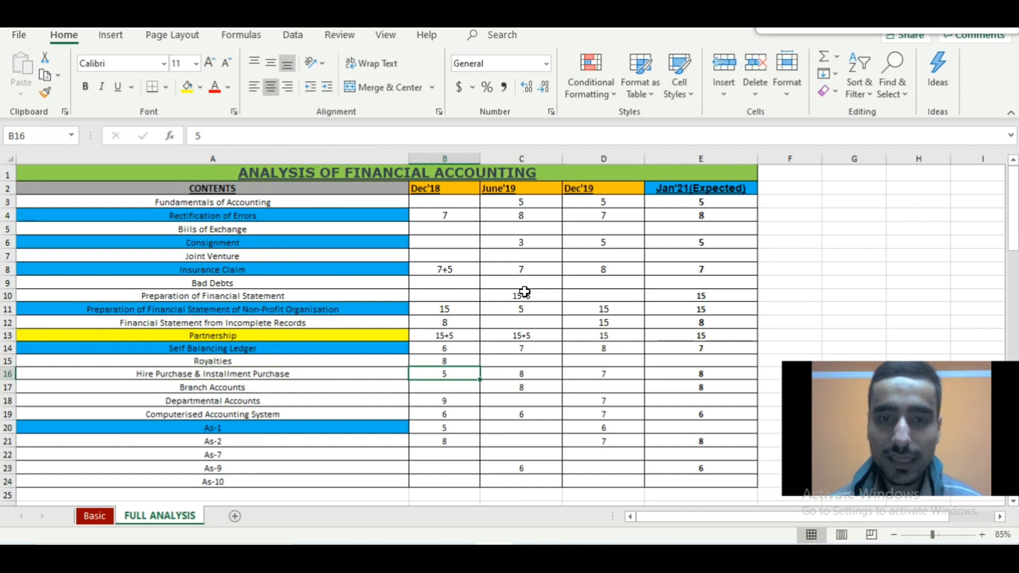
left_click(521, 374)
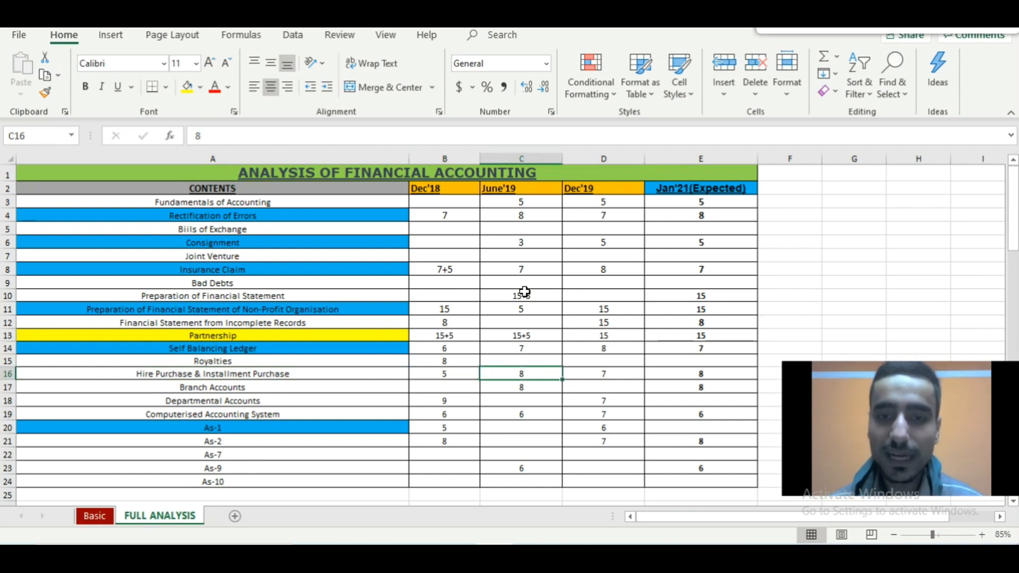
left_click(603, 373)
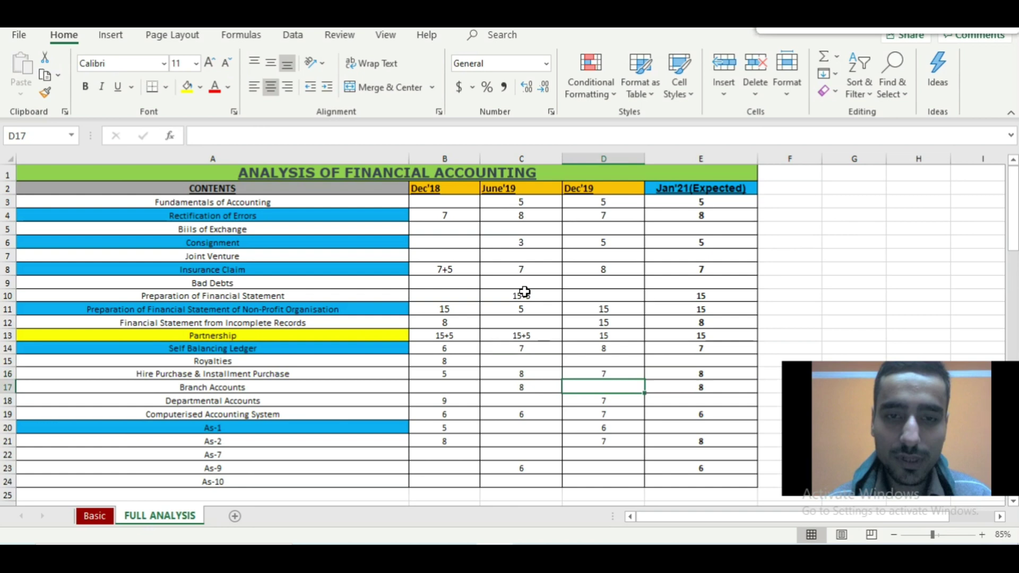
left_click(212, 373)
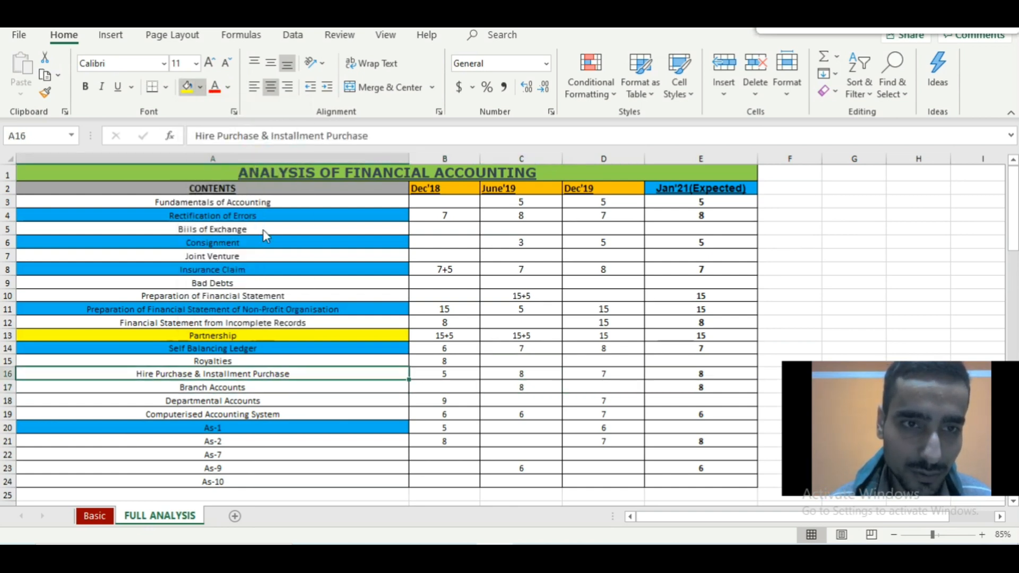
- Shade the Hire Purchase & Installment Purchase topic blue and review Branch and Departmental Accounts marks
left_click(212, 386)
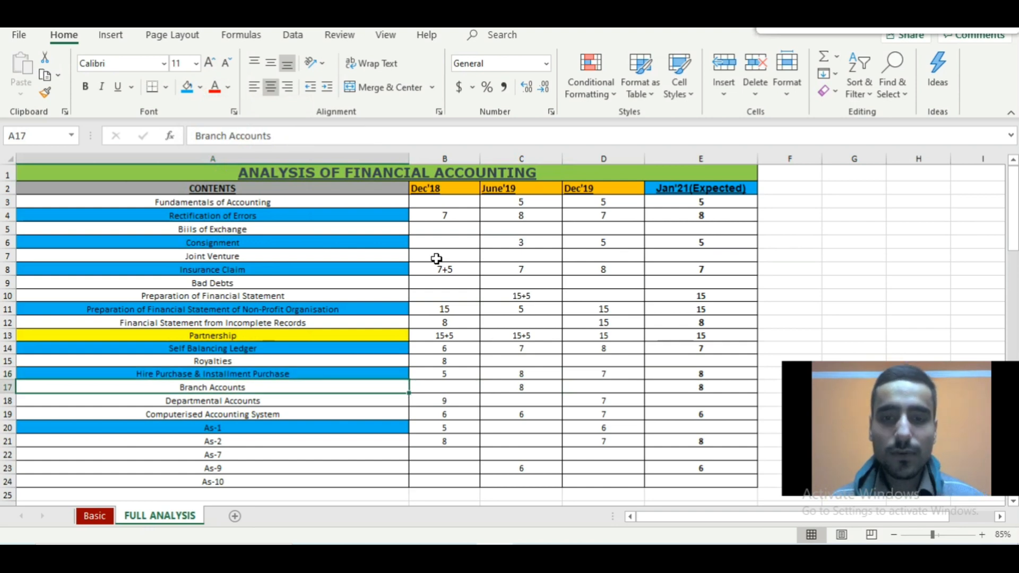
left_click(444, 388)
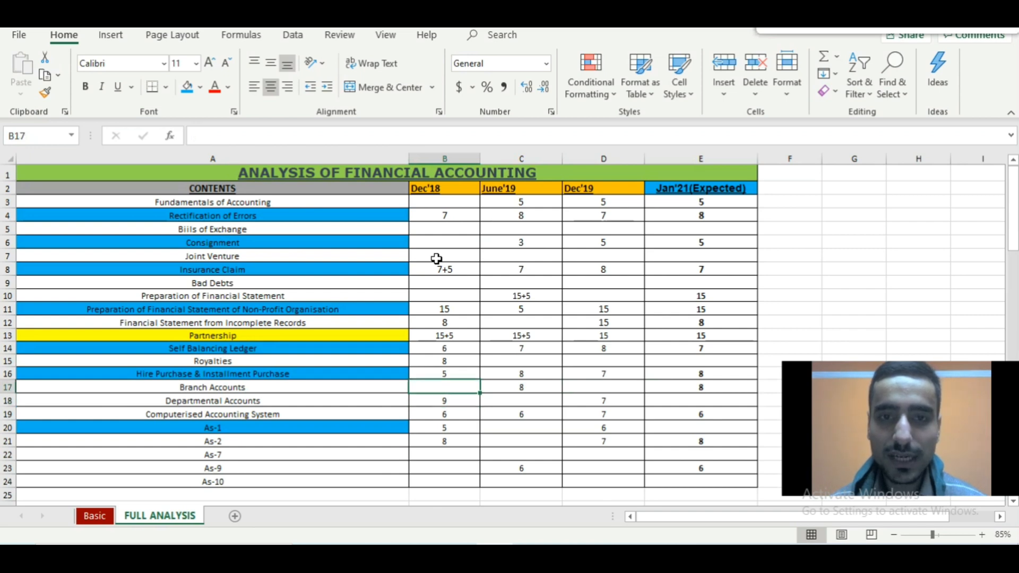
left_click(603, 400)
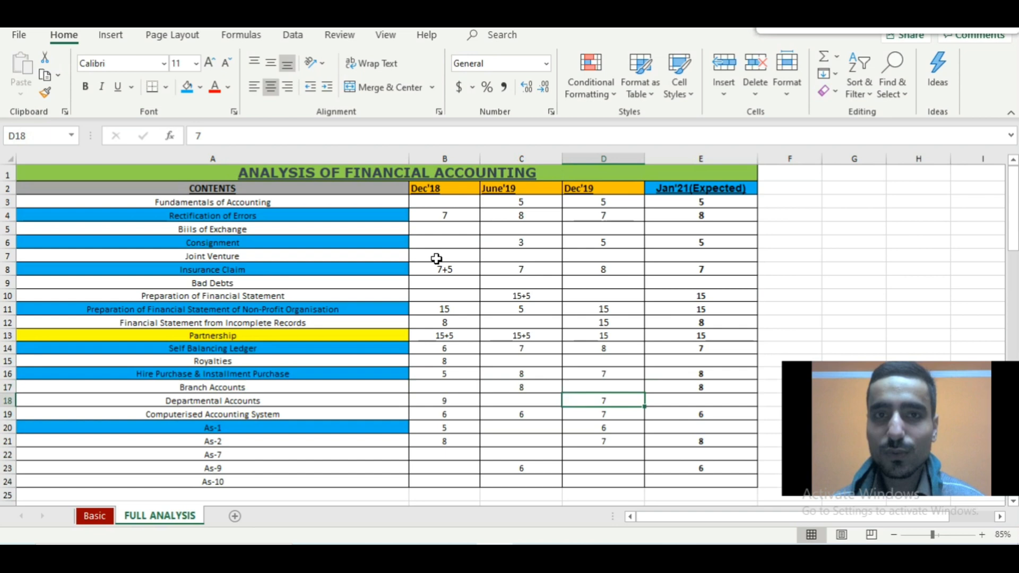
left_click(699, 387)
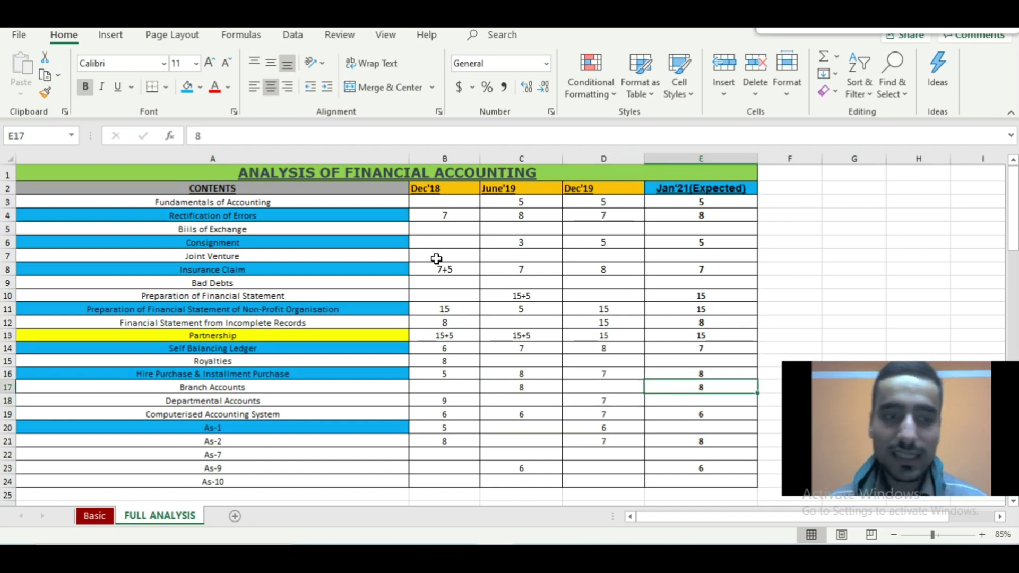
left_click(520, 400)
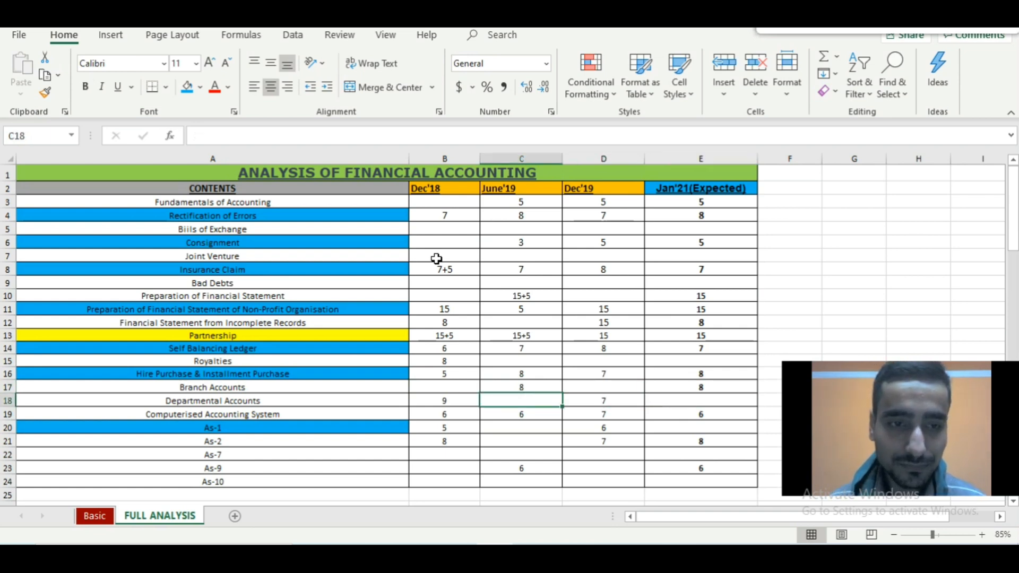
- Shade the Computerised Accounting System topic blue and review its June'19 and Dec'19 marks
left_click(212, 414)
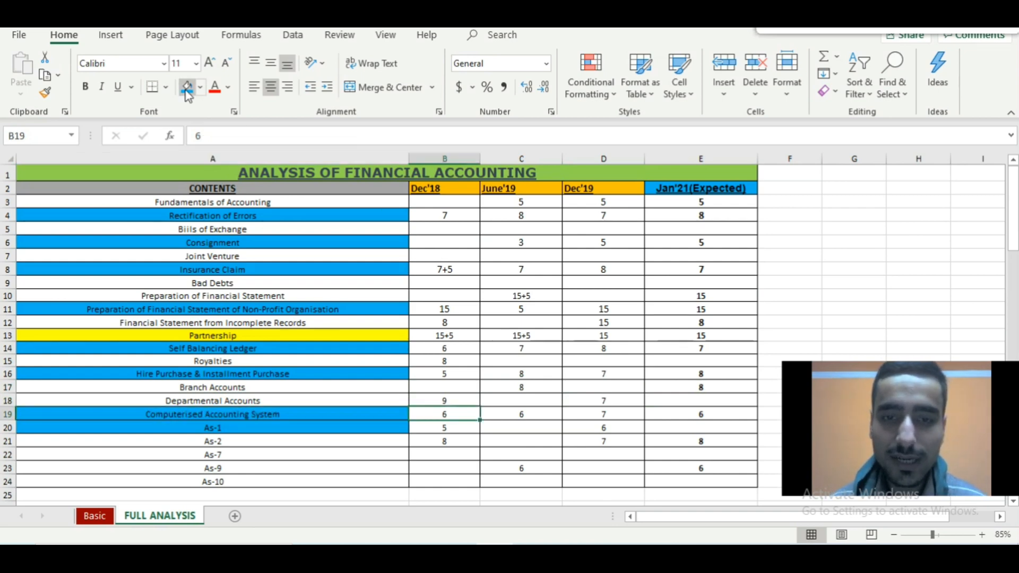
left_click(603, 414)
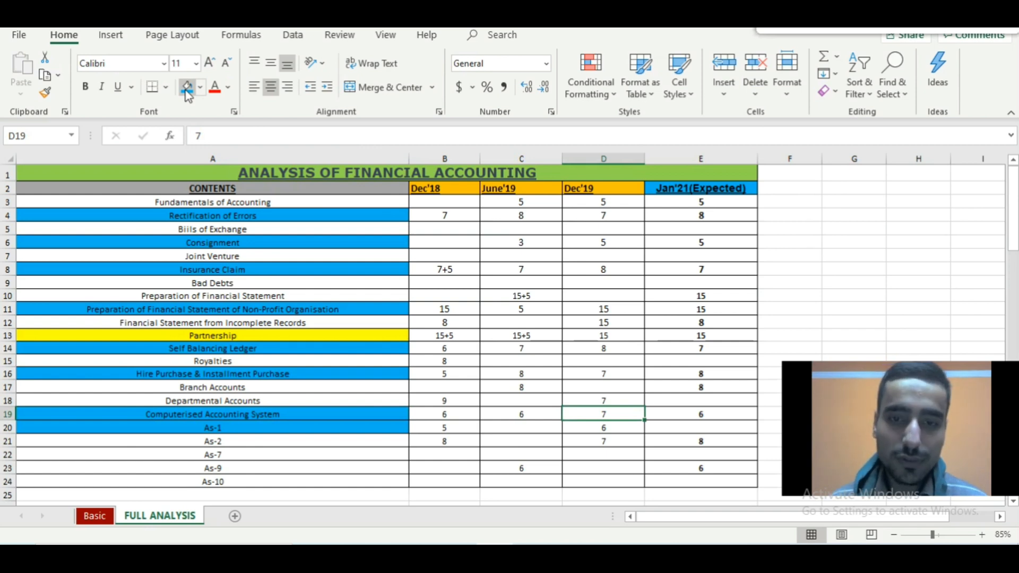
left_click(520, 414)
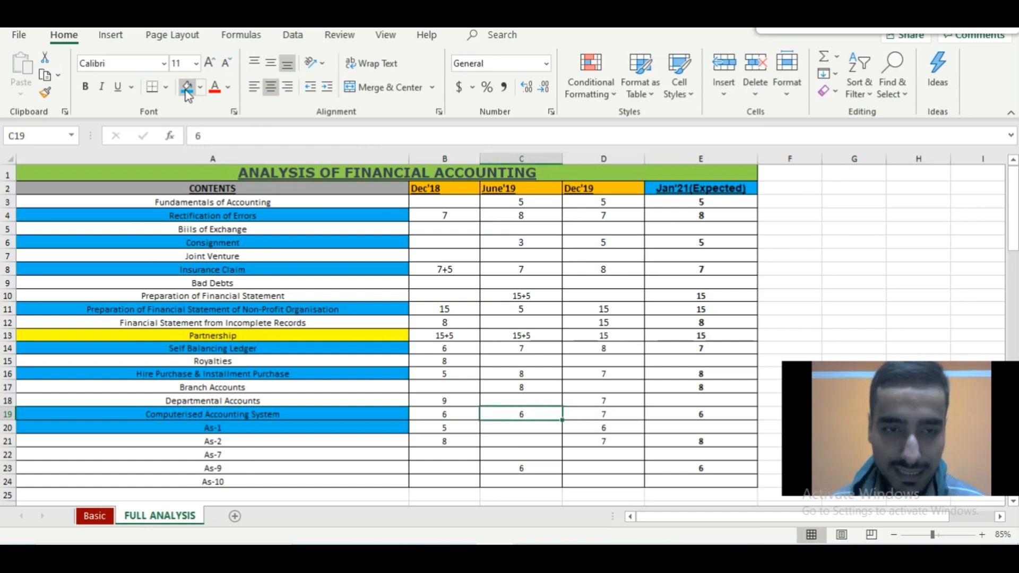
- Review the As-1 and As-7 marks, clear As-1's shading and shade the As-2 topic blue
left_click(212, 428)
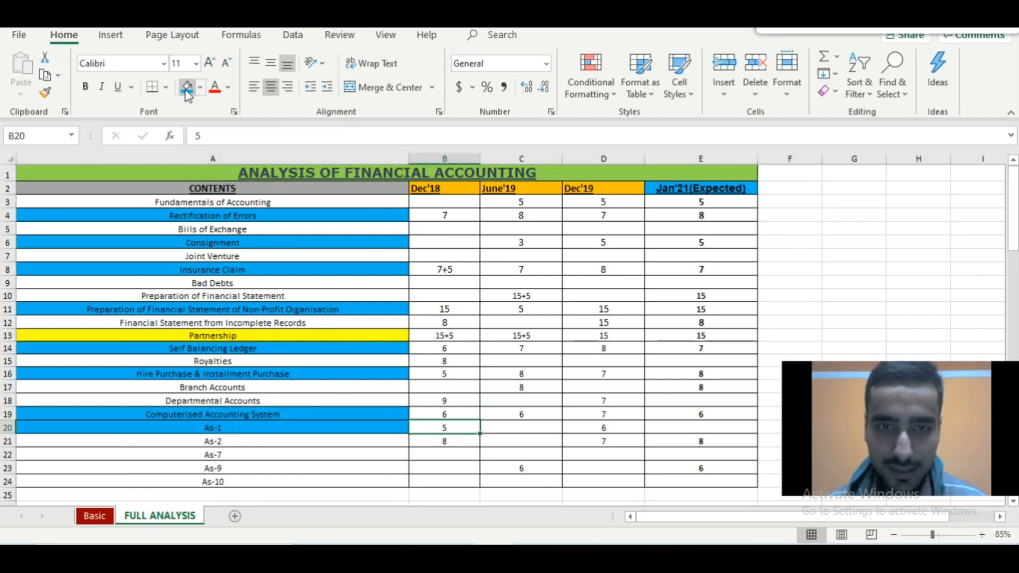
left_click(444, 442)
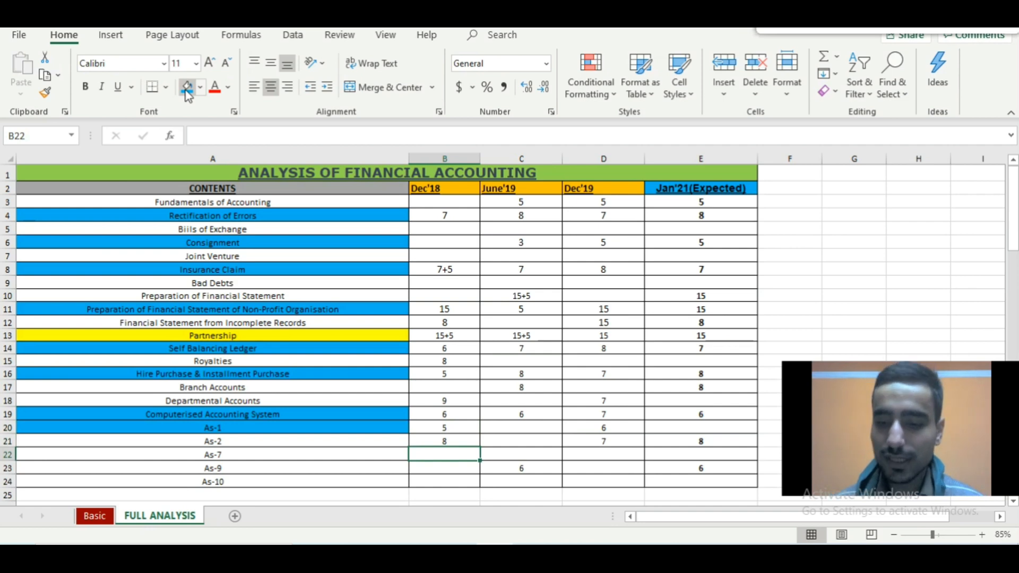
left_click(603, 428)
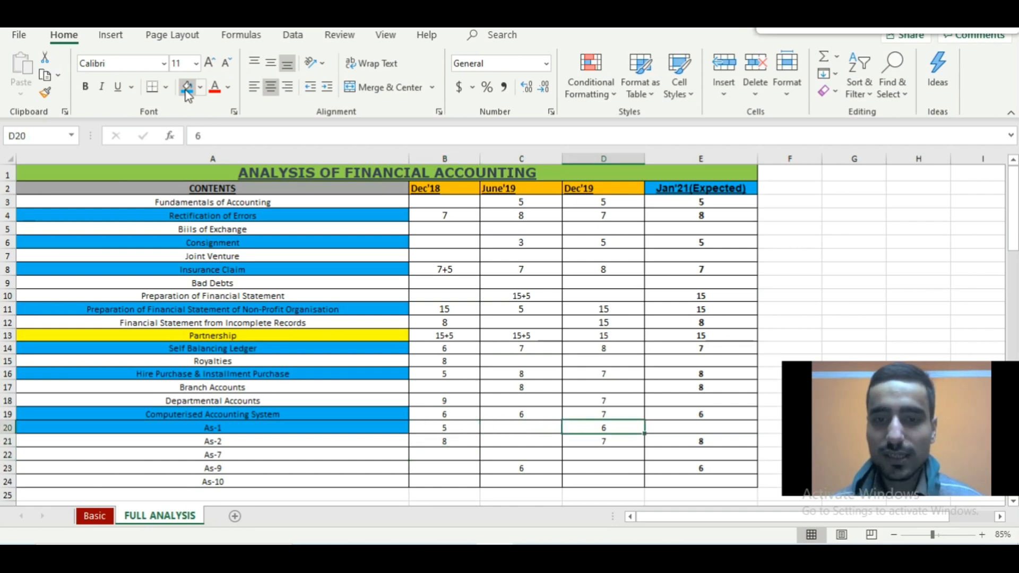
left_click(520, 428)
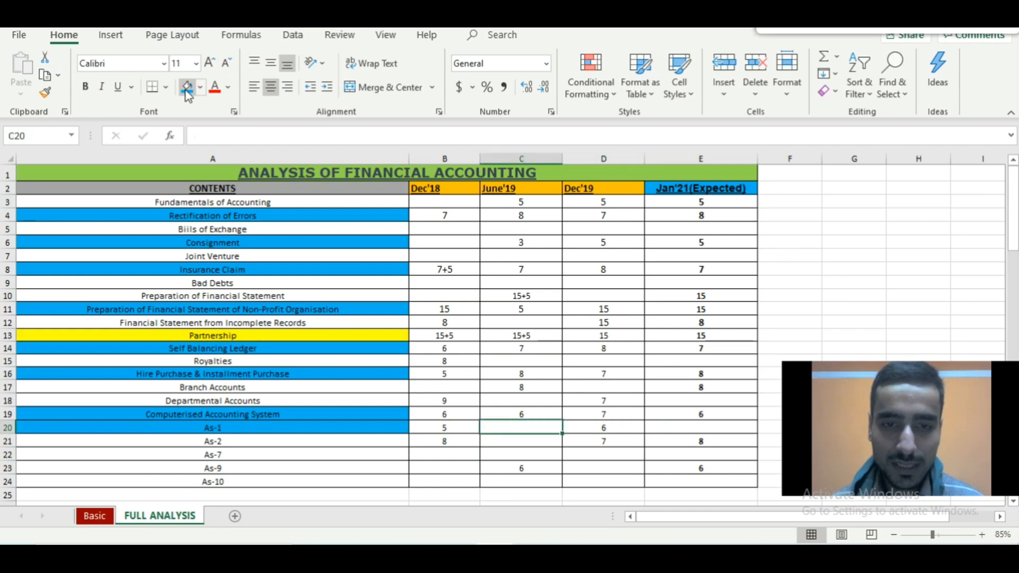
left_click(213, 428)
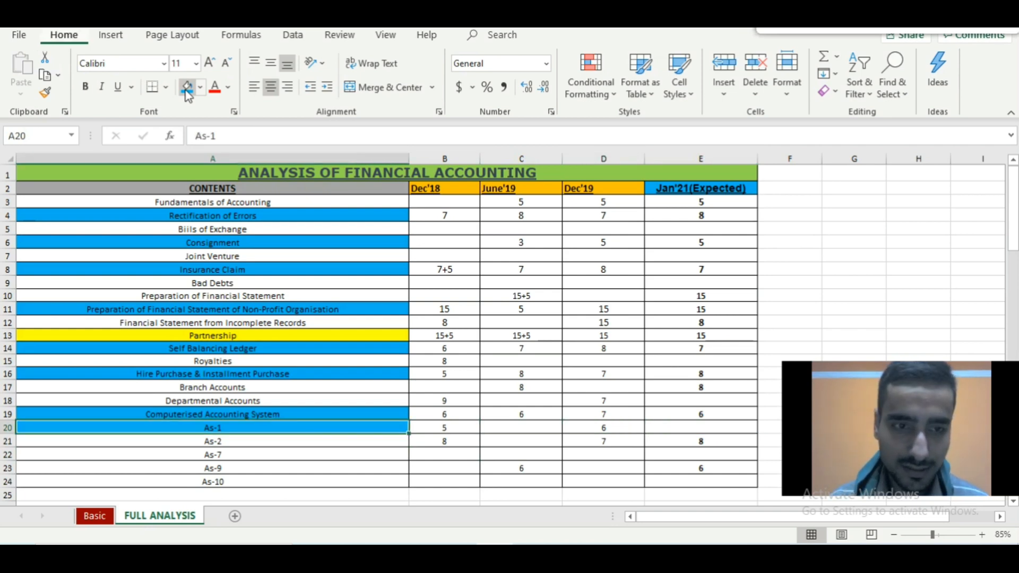
left_click(212, 441)
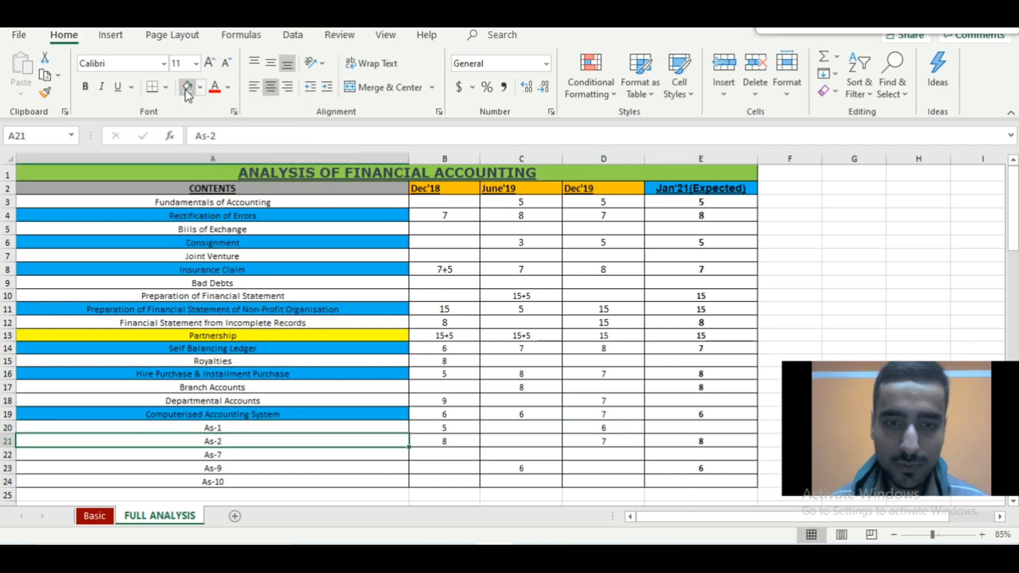
left_click(201, 87)
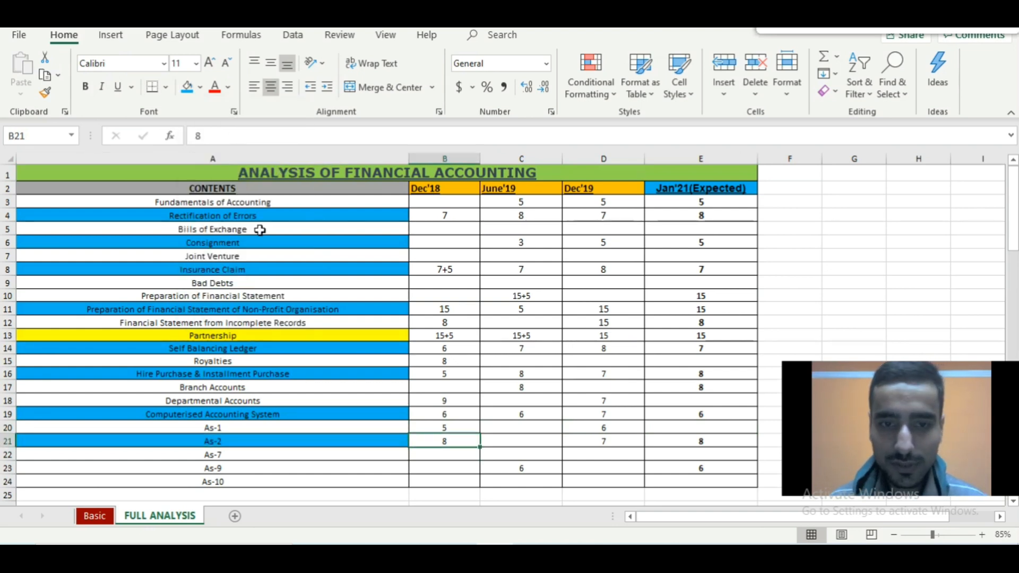
- Review As-2's June'19 and expected Jan'21 marks, then shade the As-9 topic blue
left_click(522, 441)
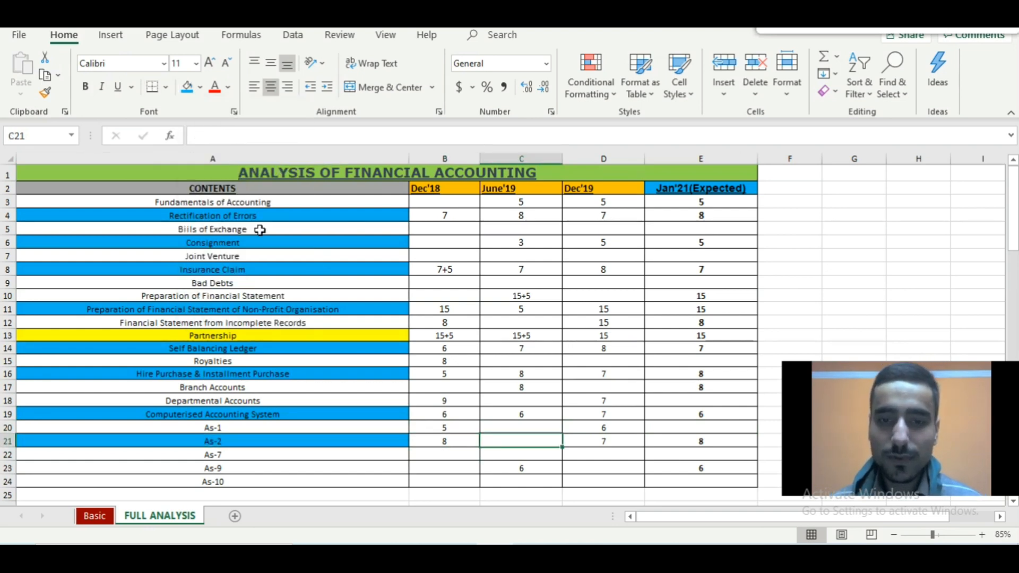
left_click(700, 442)
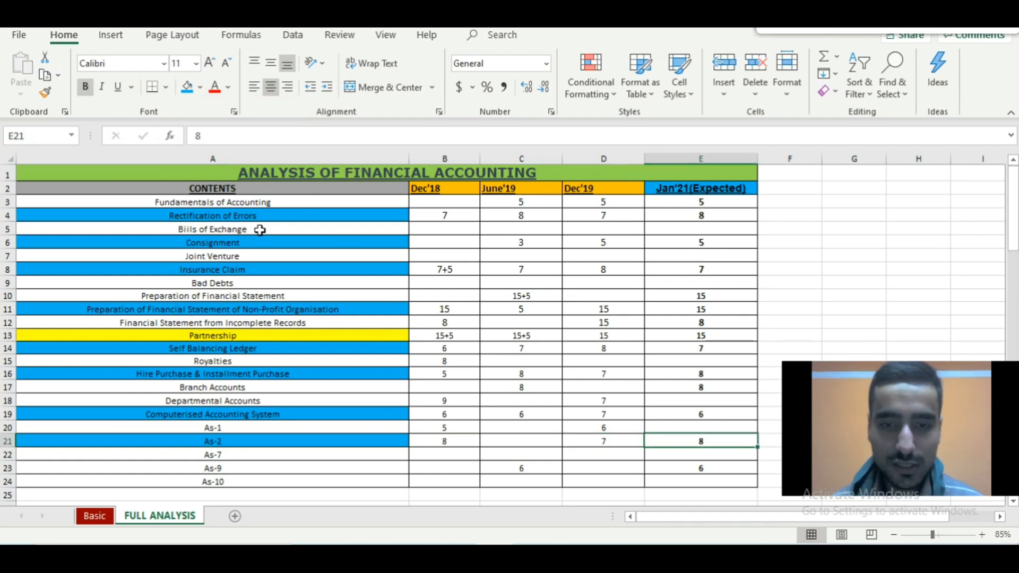
left_click(212, 468)
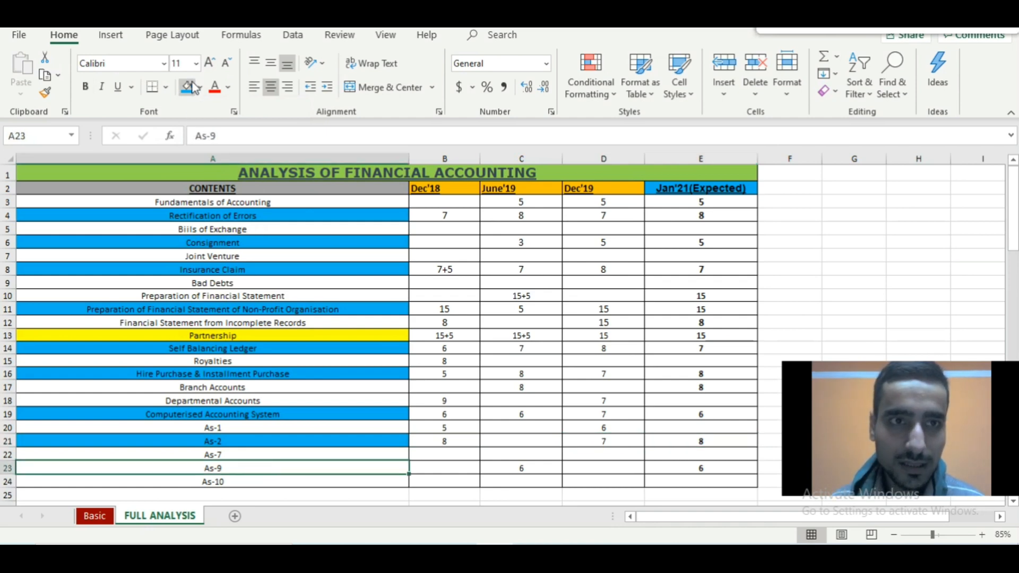
left_click(187, 86)
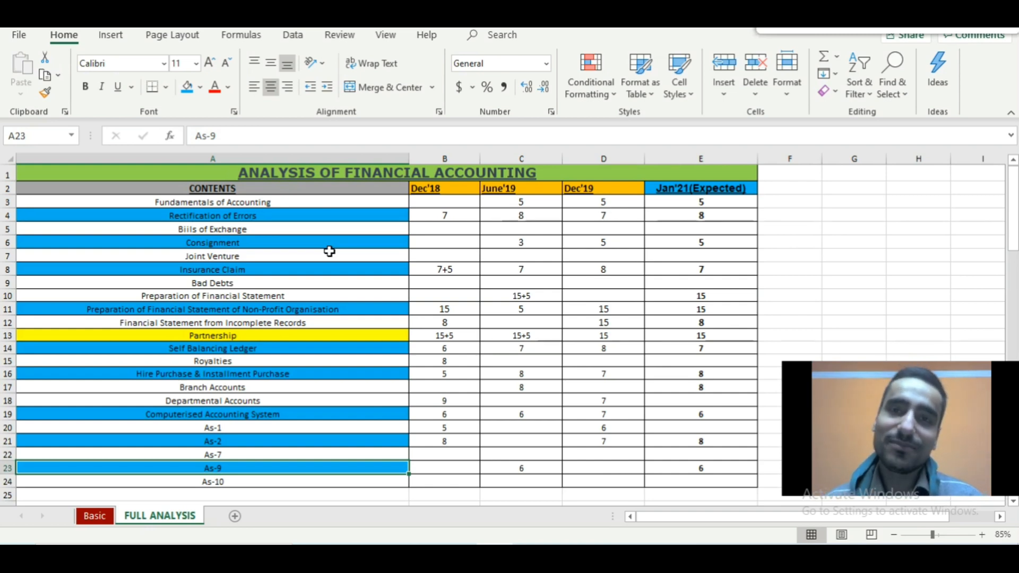
left_click(213, 414)
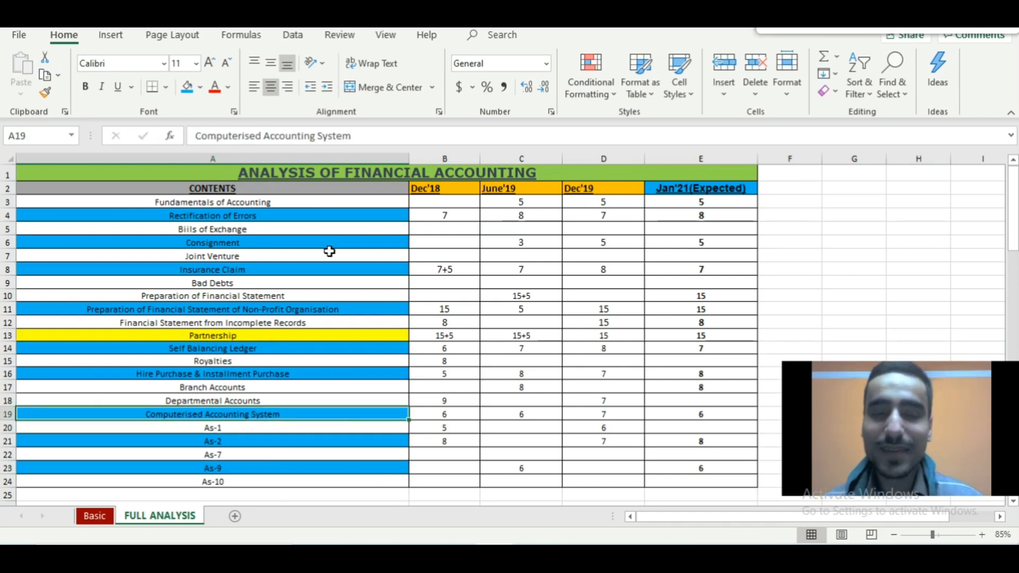
left_click(212, 373)
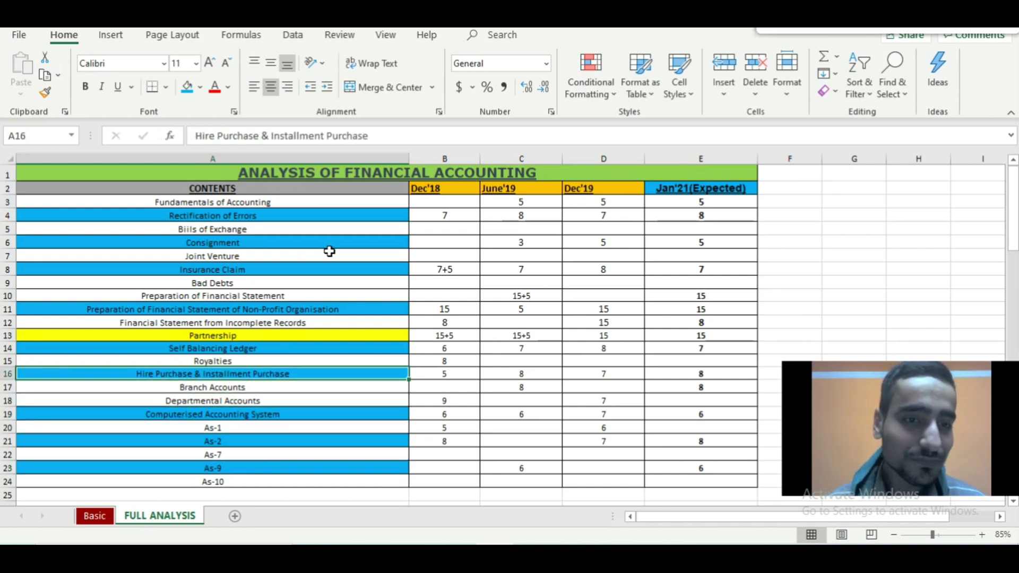
left_click(212, 335)
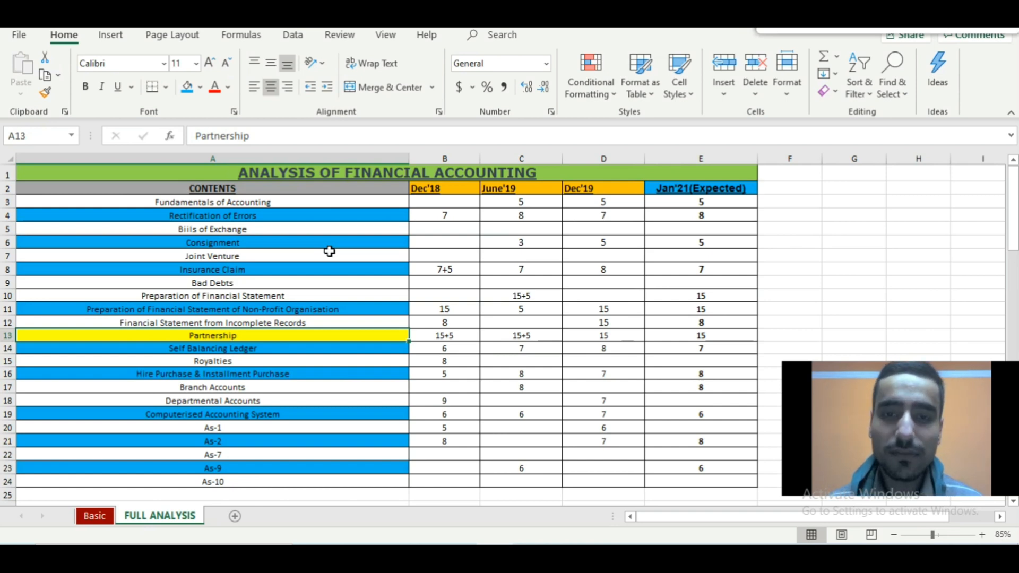
mouse_move(123, 517)
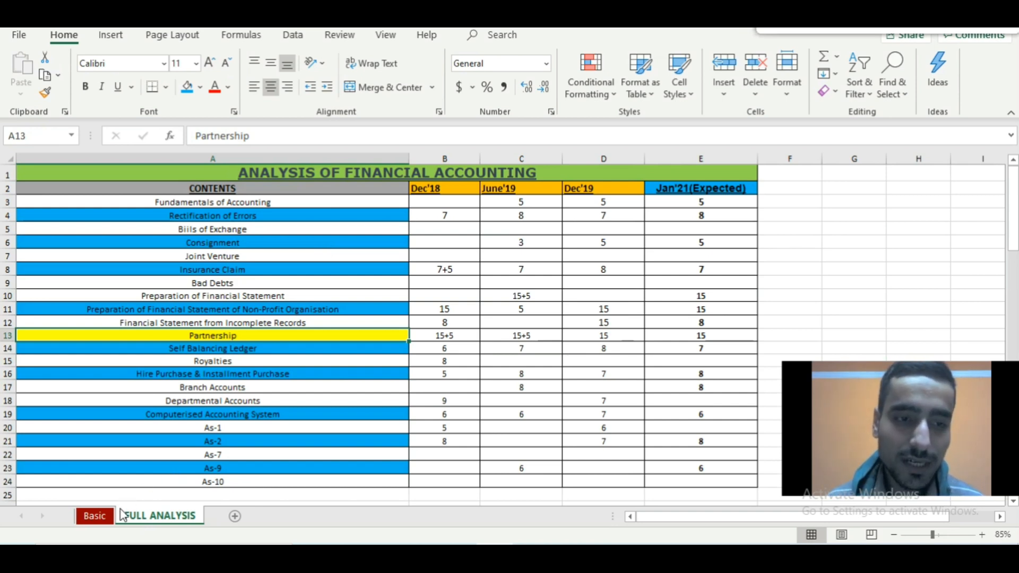
left_click(95, 516)
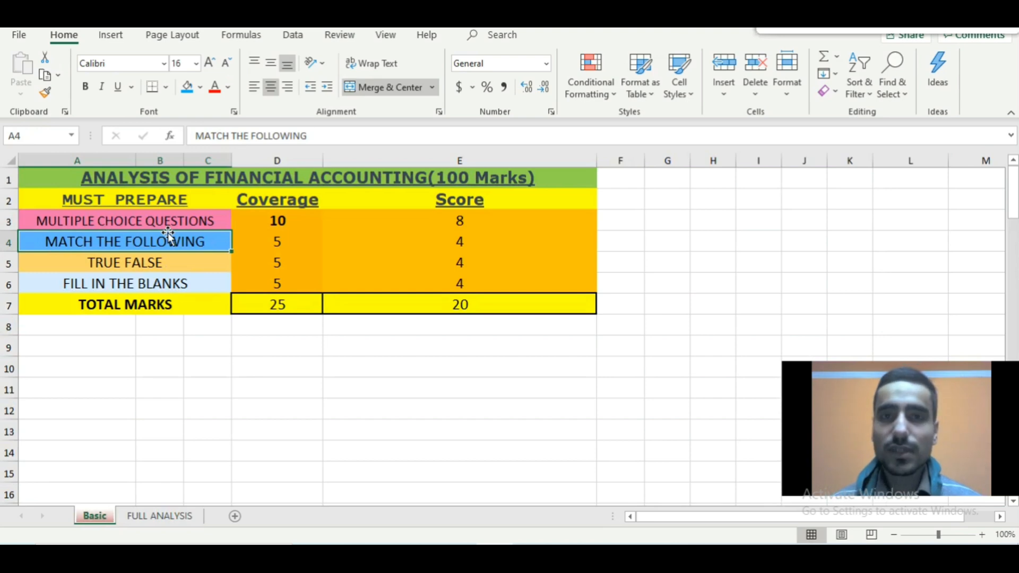
left_click(124, 221)
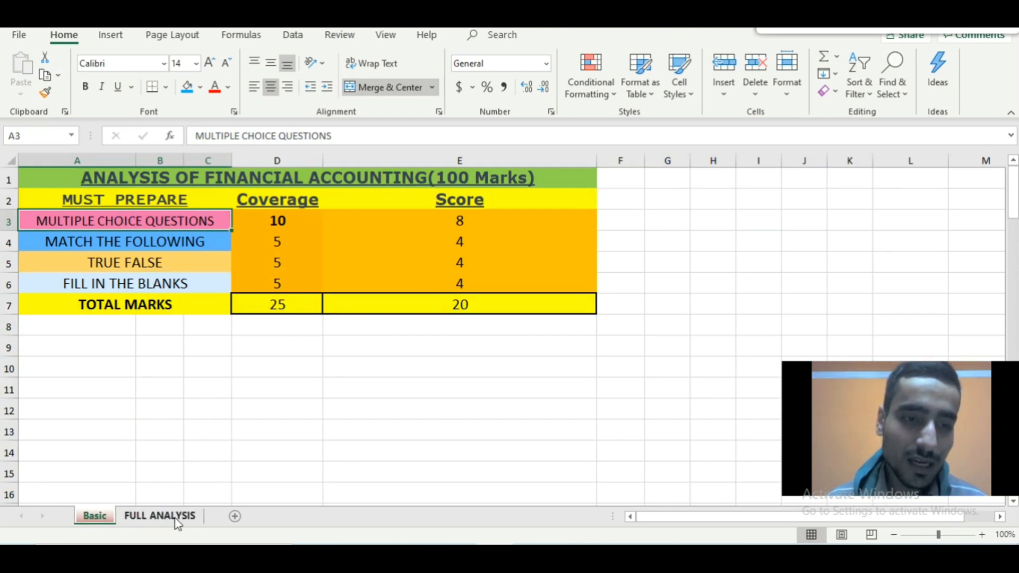
left_click(159, 516)
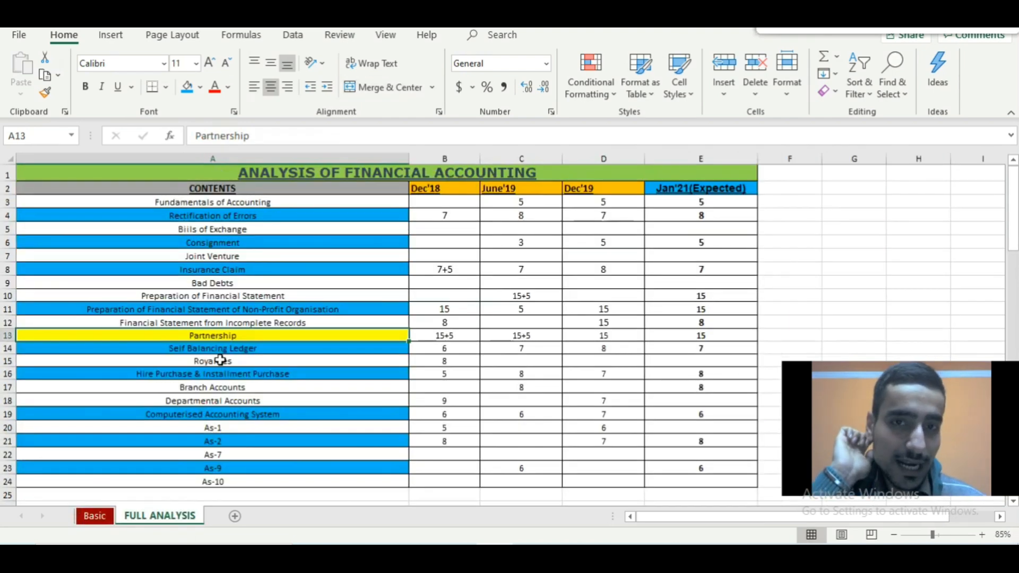
left_click(212, 361)
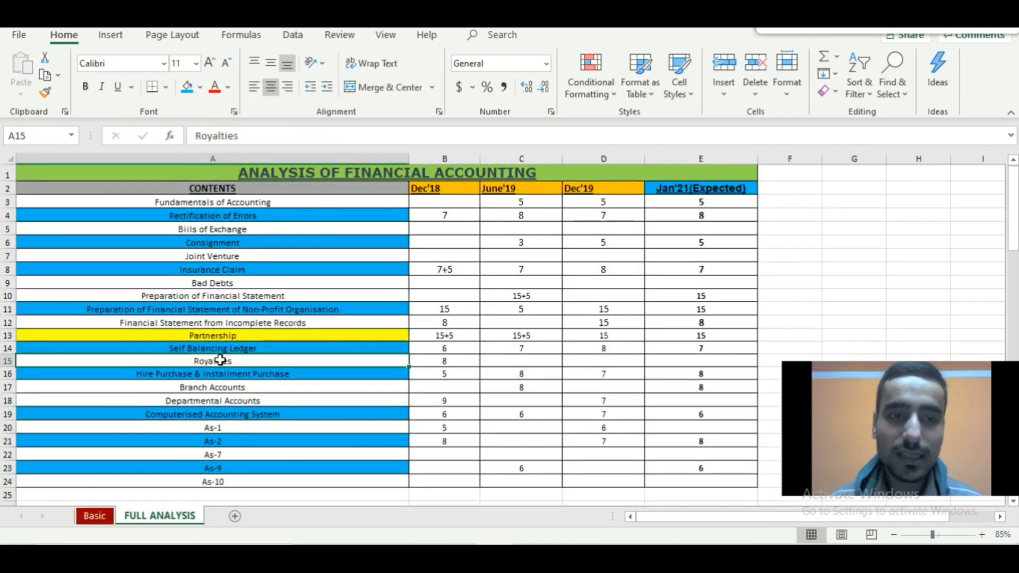
left_click(213, 348)
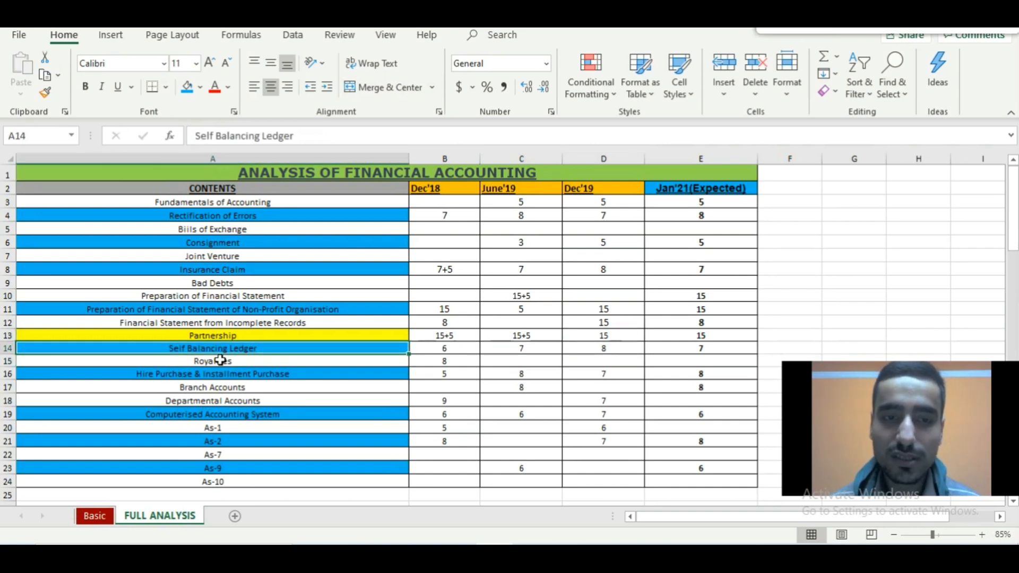
left_click(212, 374)
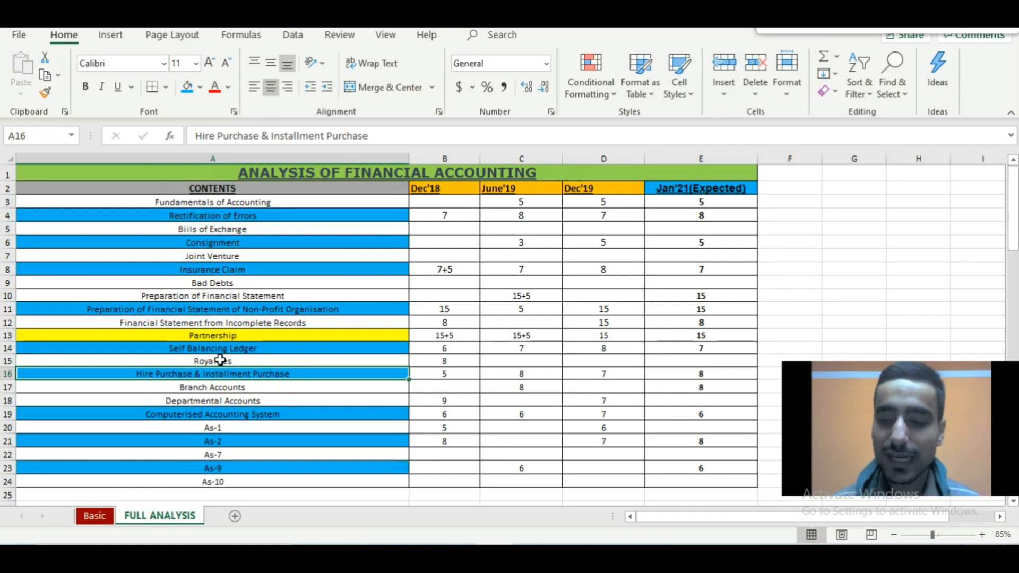
left_click(212, 455)
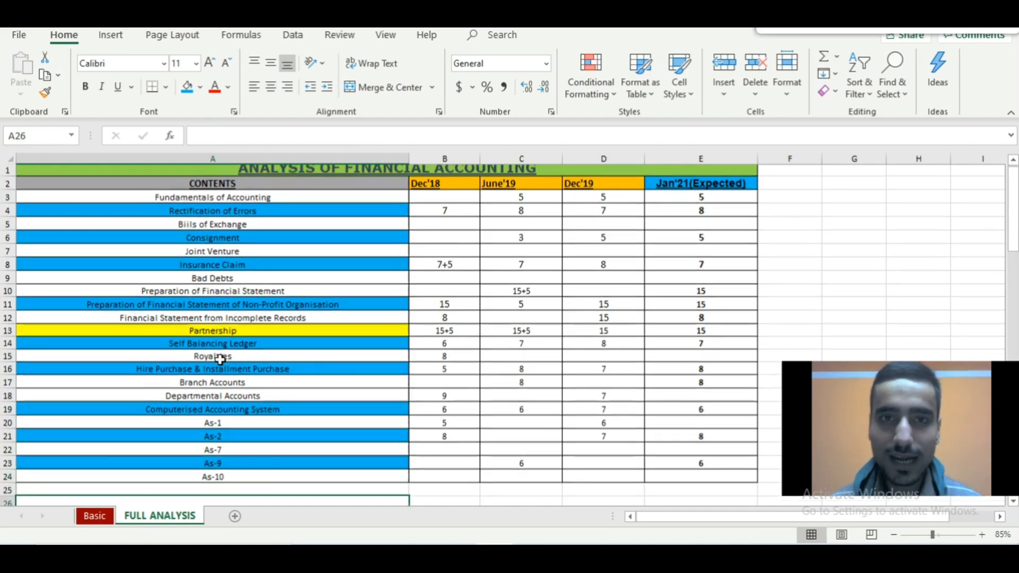
scroll("up", 3)
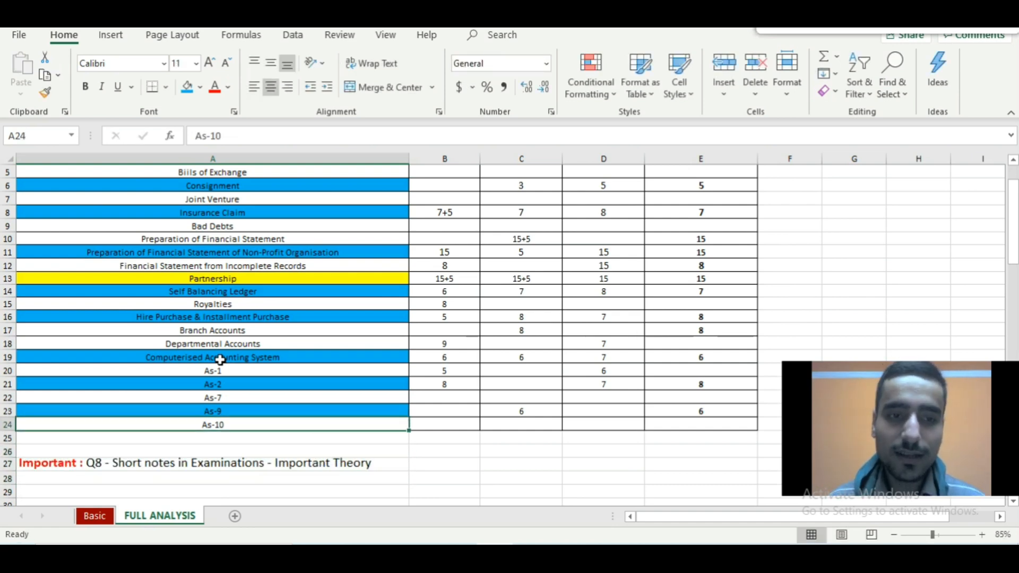
left_click(213, 239)
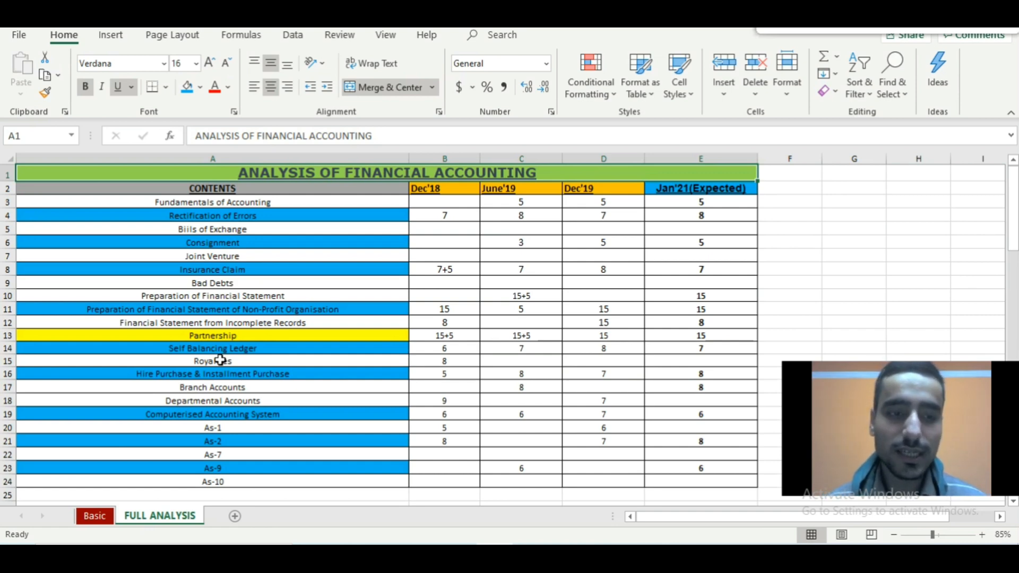
left_click(212, 283)
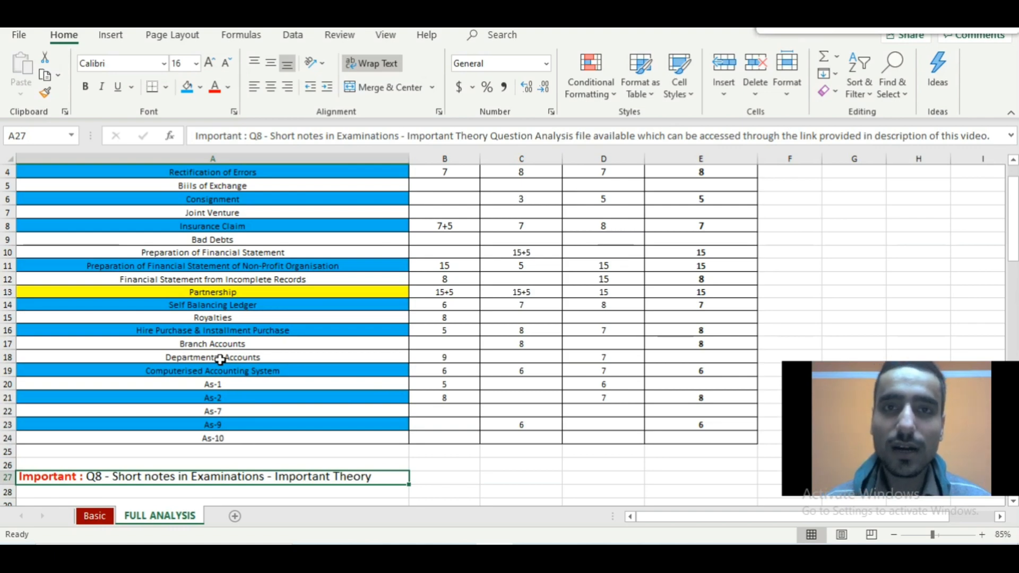
scroll("up", 3)
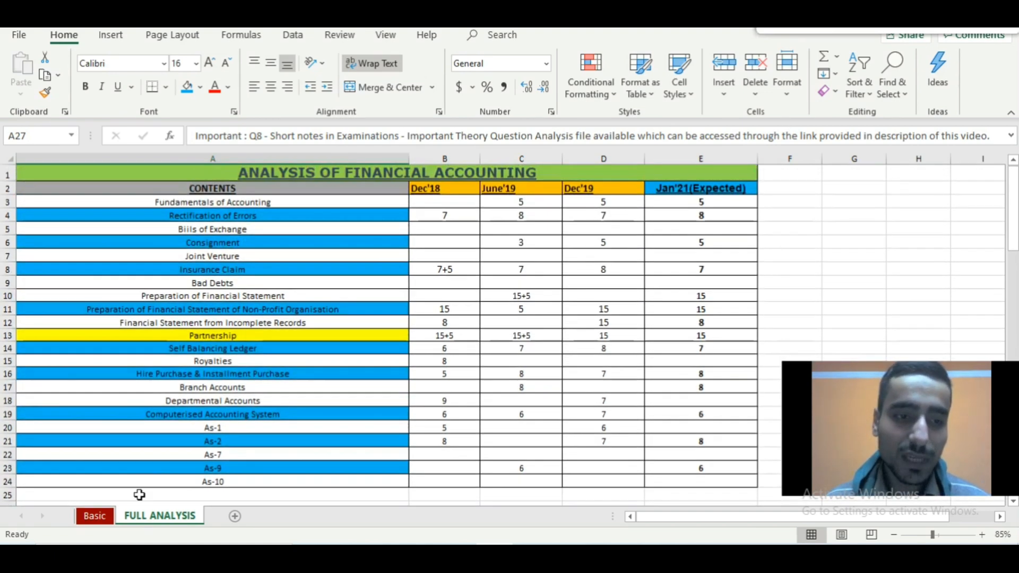
left_click(94, 516)
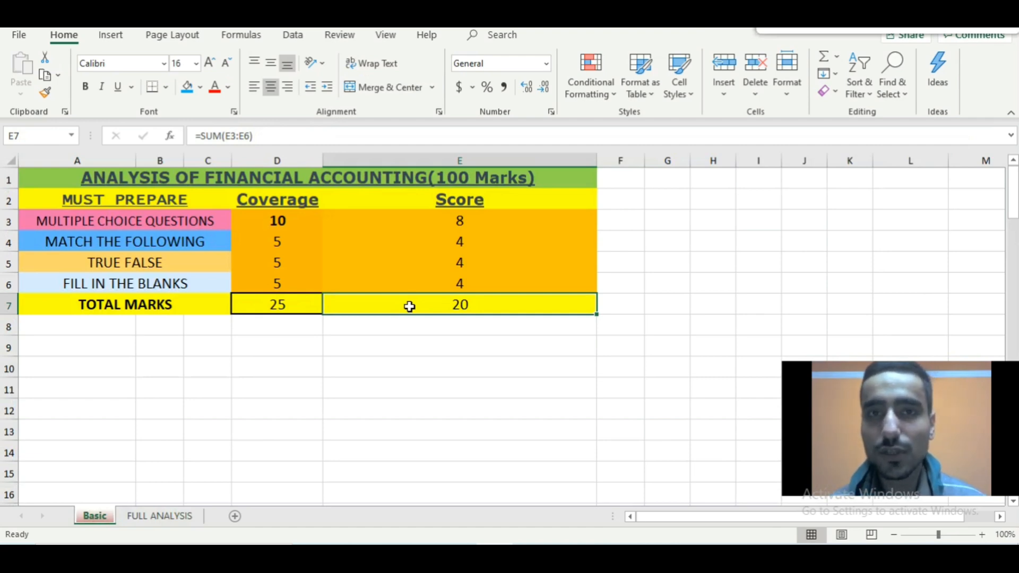
left_click(160, 516)
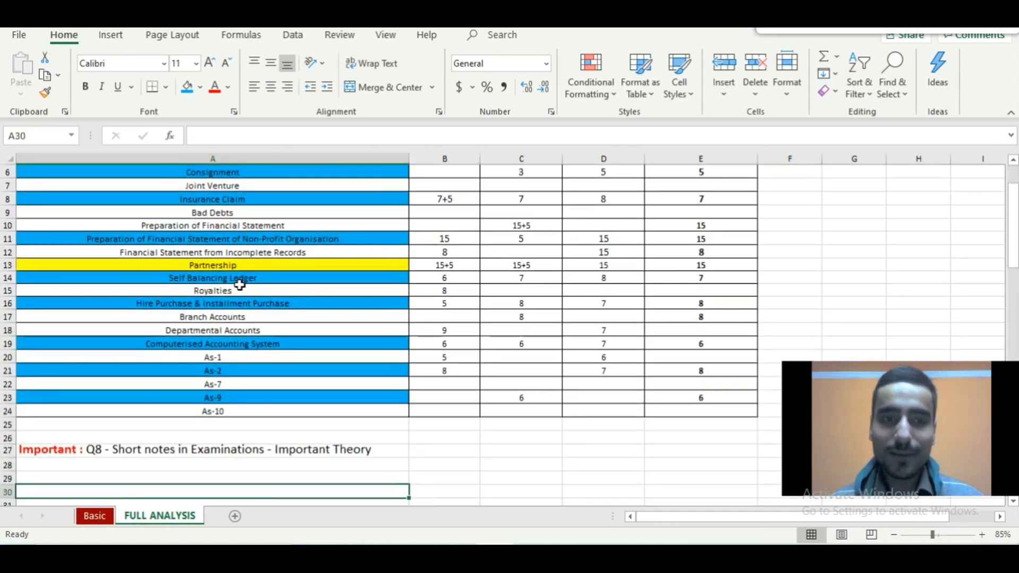
left_click(212, 465)
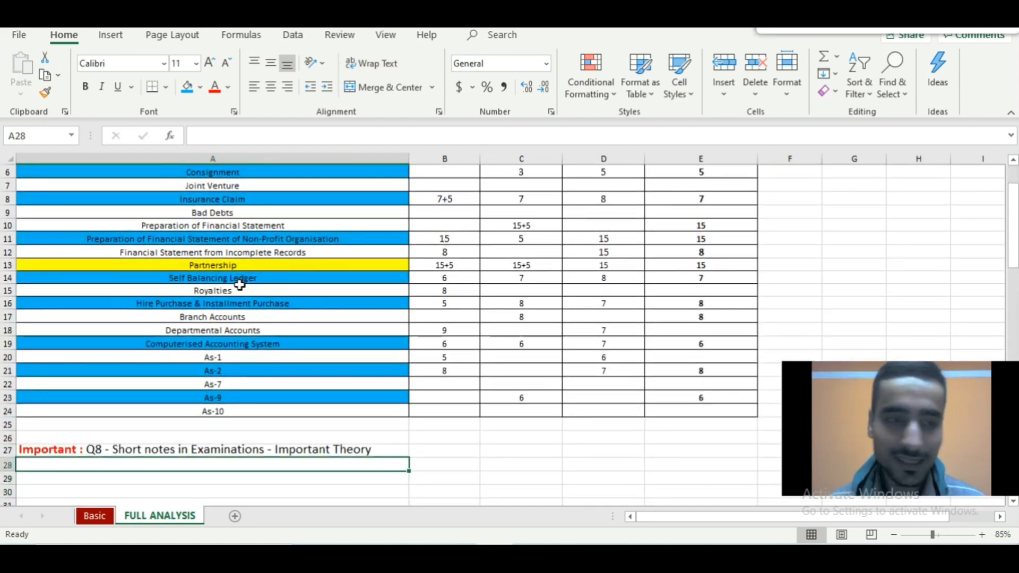
left_click(213, 449)
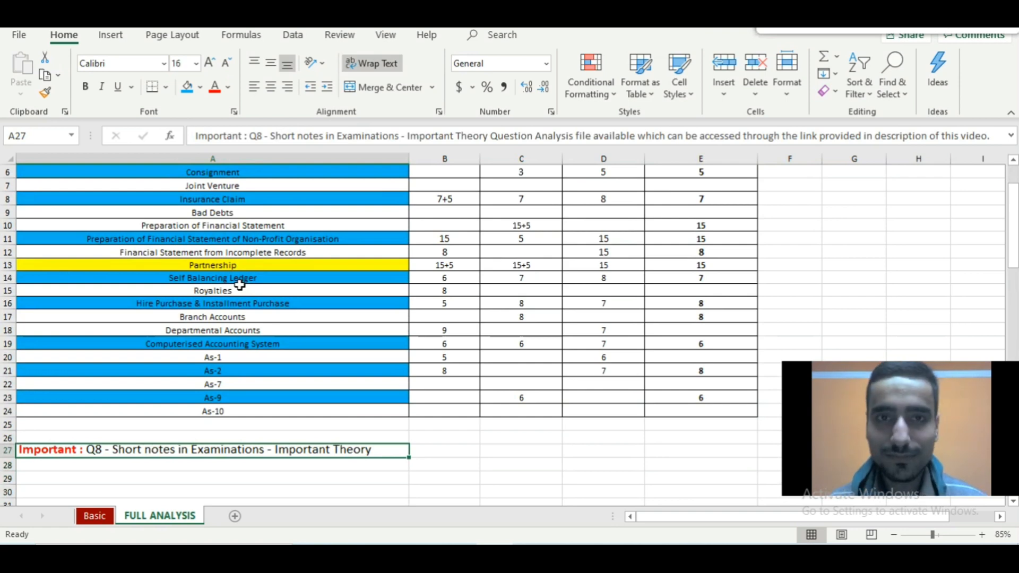
left_click(213, 410)
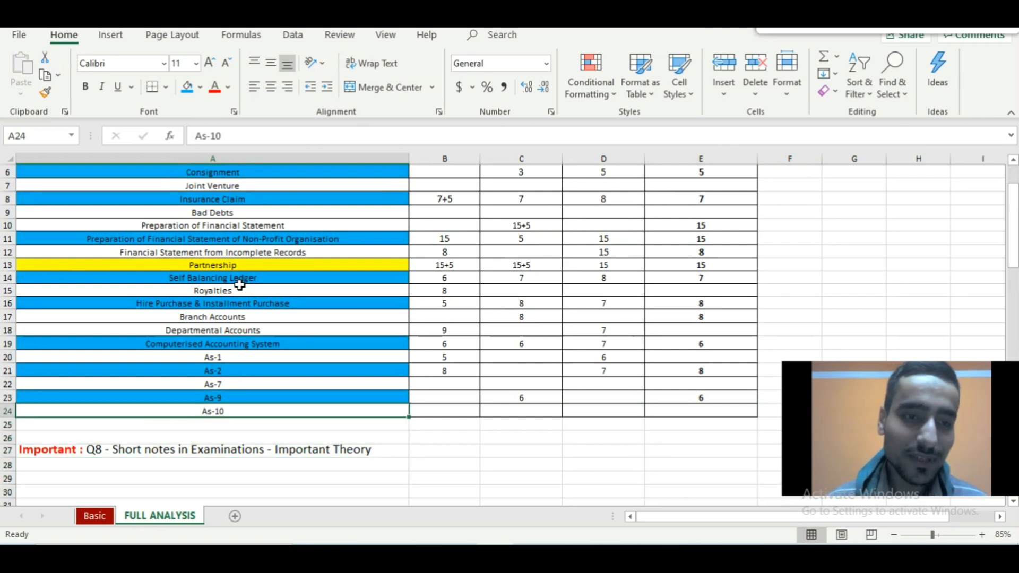
left_click(213, 225)
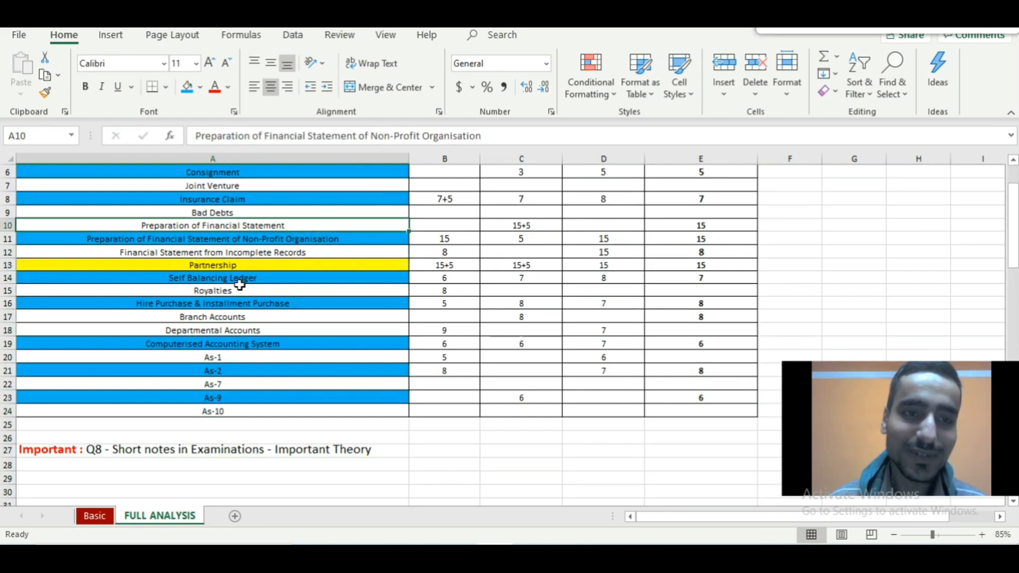
scroll("up", 3)
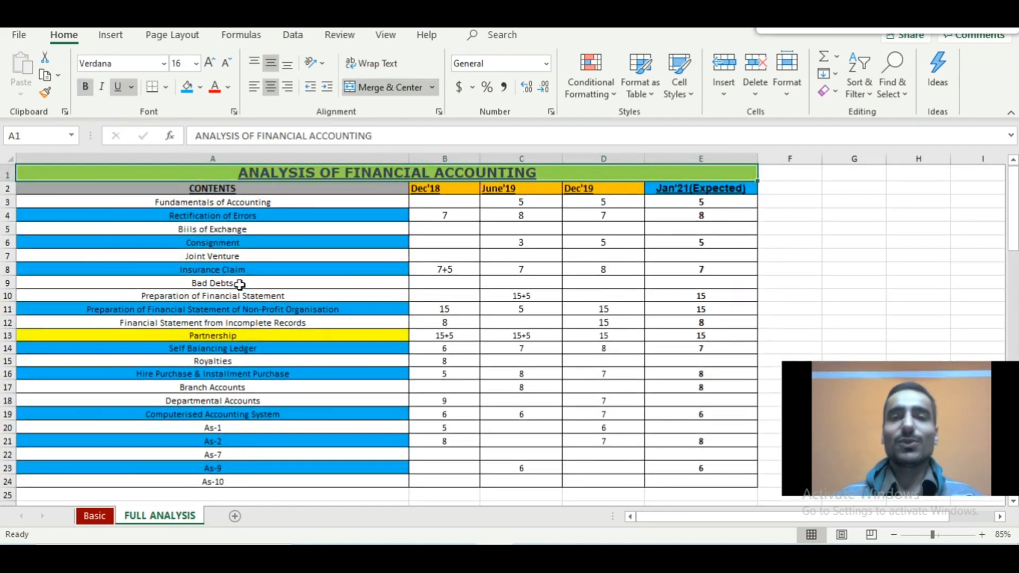